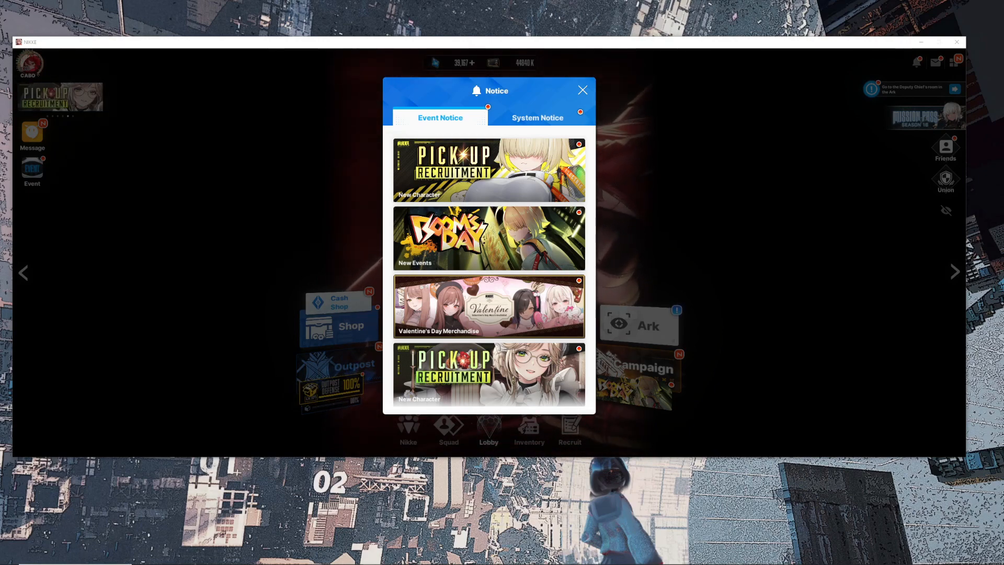
mouse_move(692, 235)
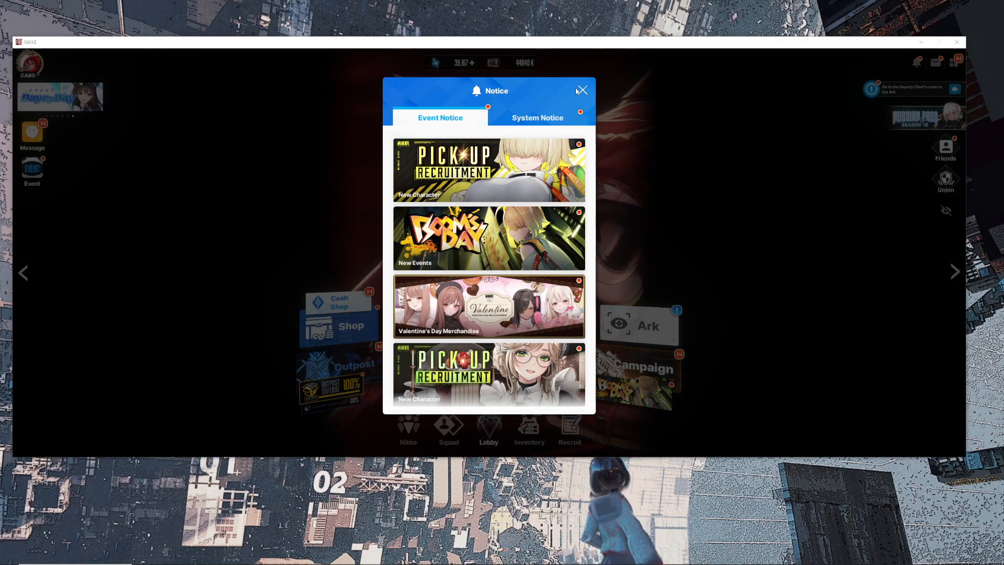
Dismiss the event notice and back out of the outpost wipe-out prompt.
click(580, 90)
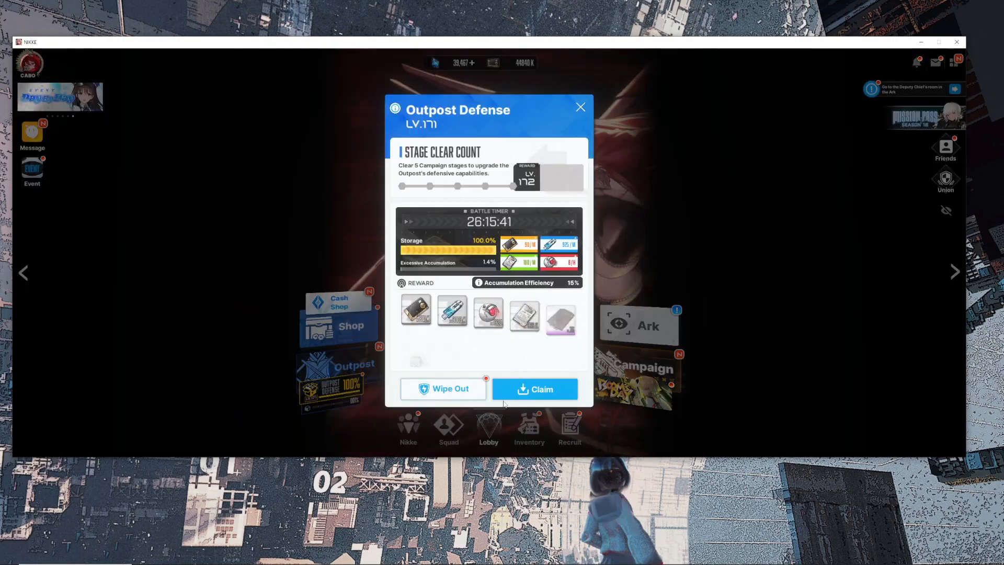
click(534, 388)
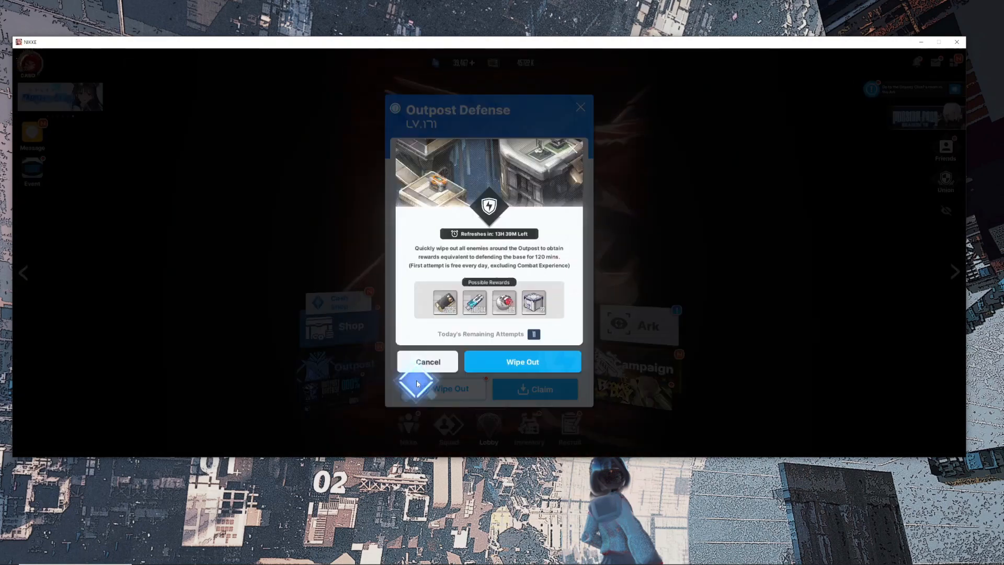
click(522, 361)
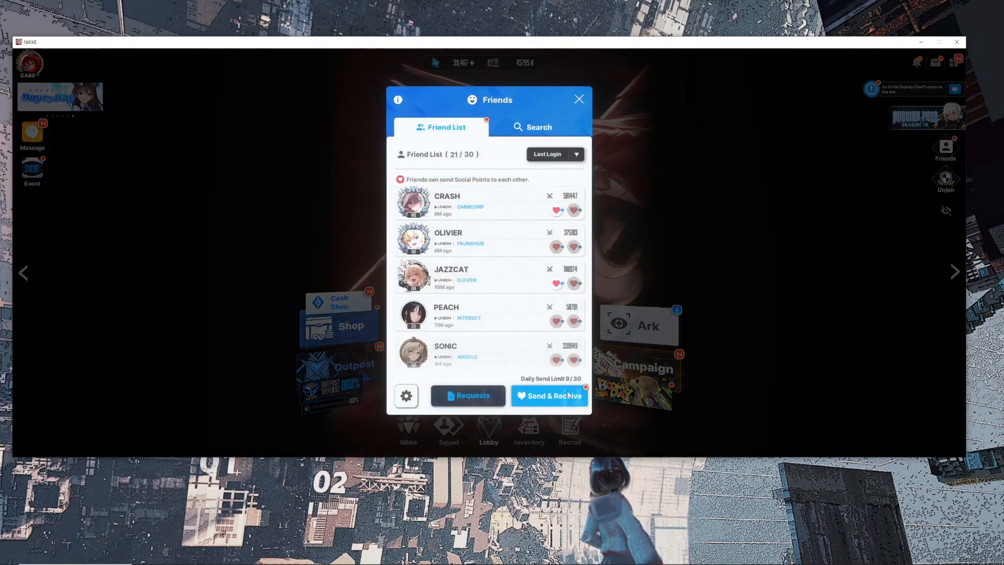
Send and receive social points with all friends, then return to the lobby.
click(548, 395)
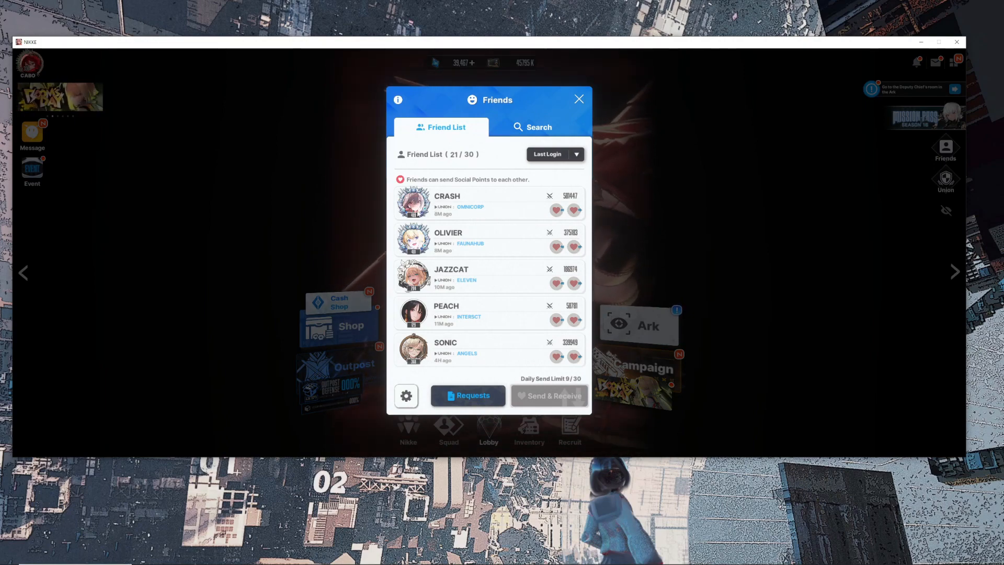
mouse_move(757, 247)
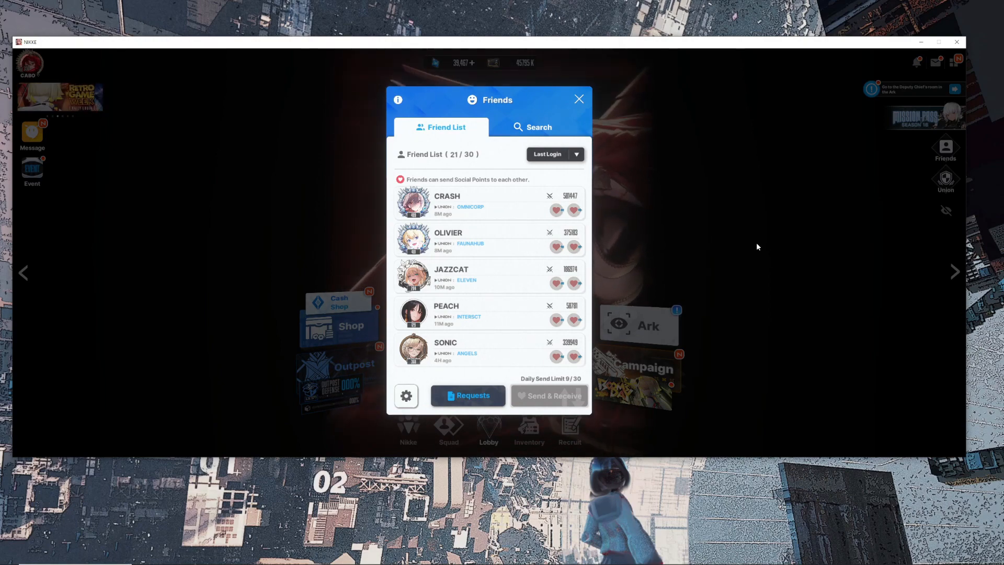
click(936, 62)
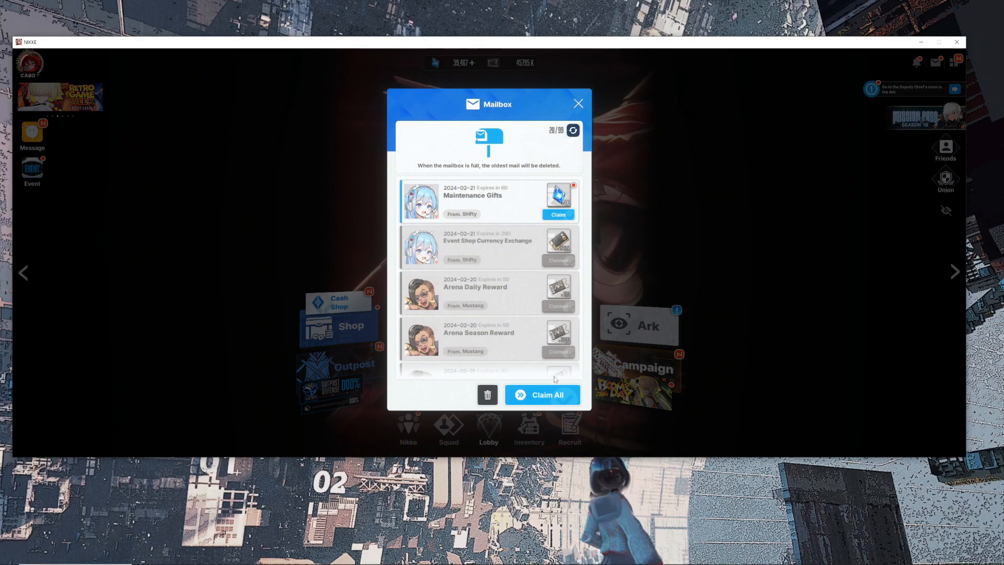
click(577, 103)
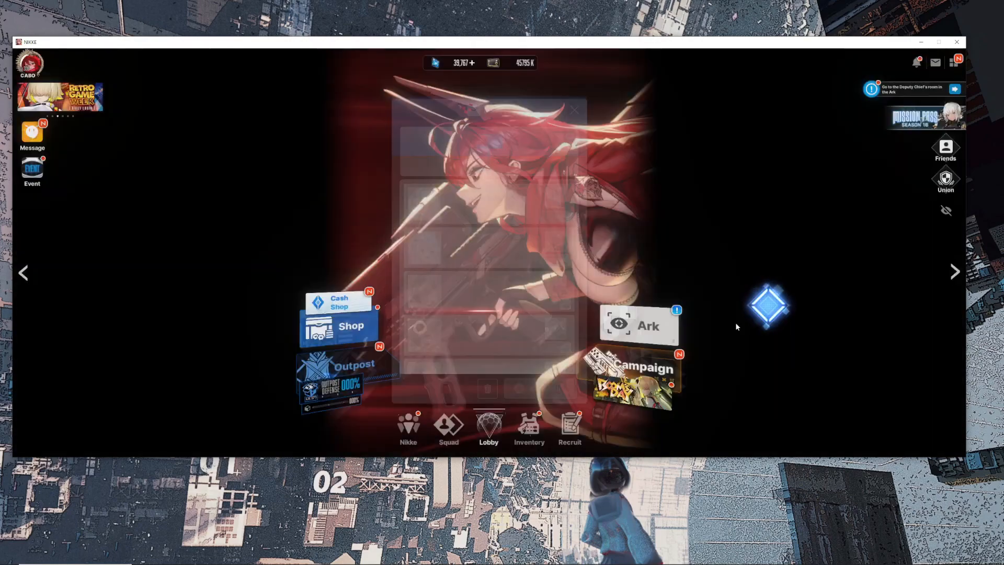
Do a ten-pull on the Elegg recruitment banner, skipping the reveal animations.
click(568, 426)
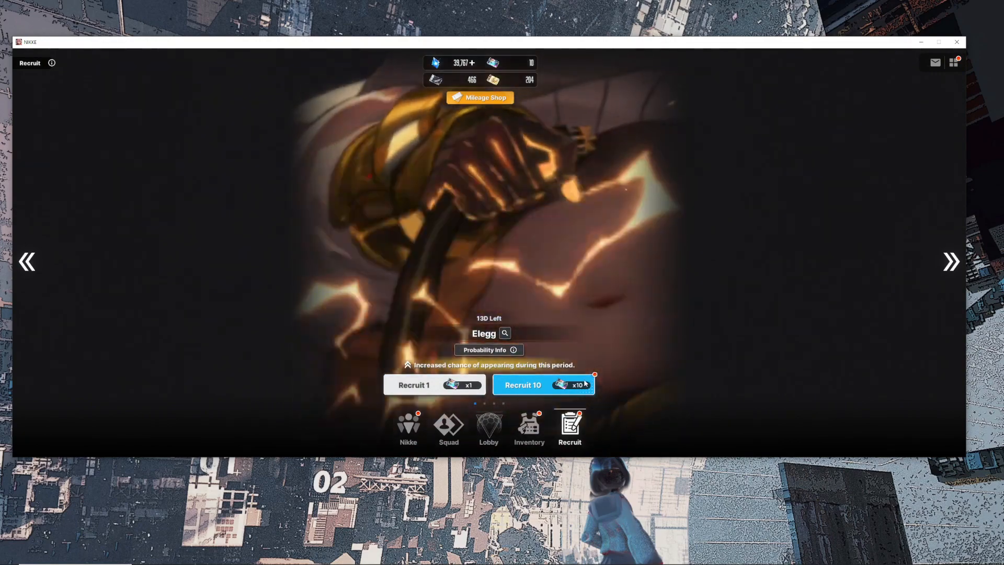
click(543, 385)
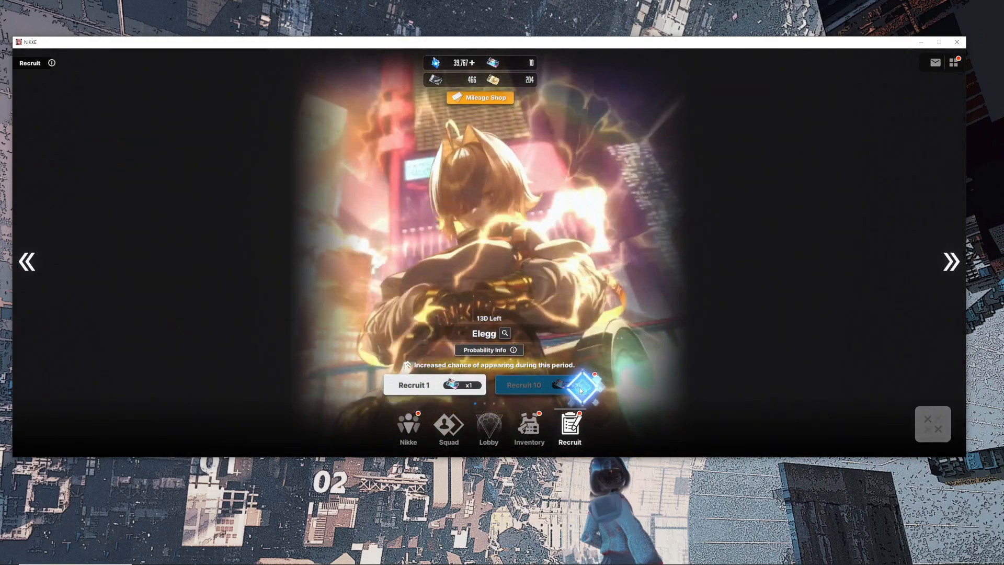
click(525, 384)
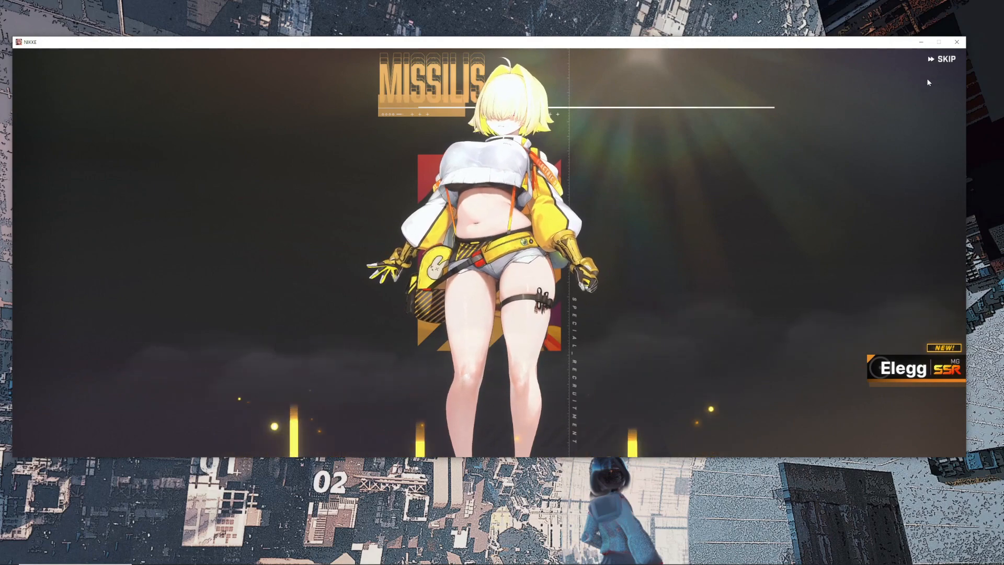
click(944, 60)
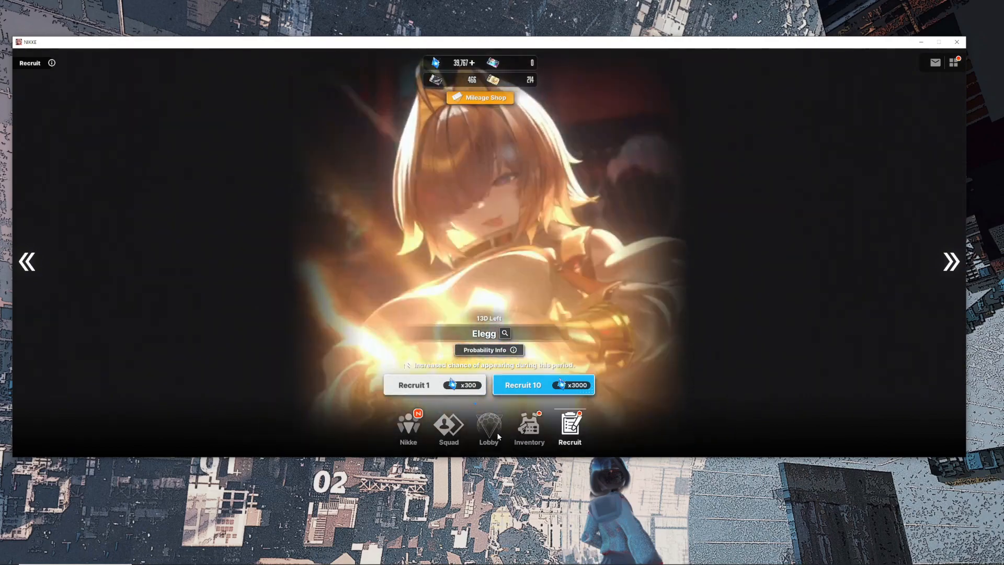
Preview the newly recruited Elegg from the Nikke roster and leave the viewer.
click(488, 428)
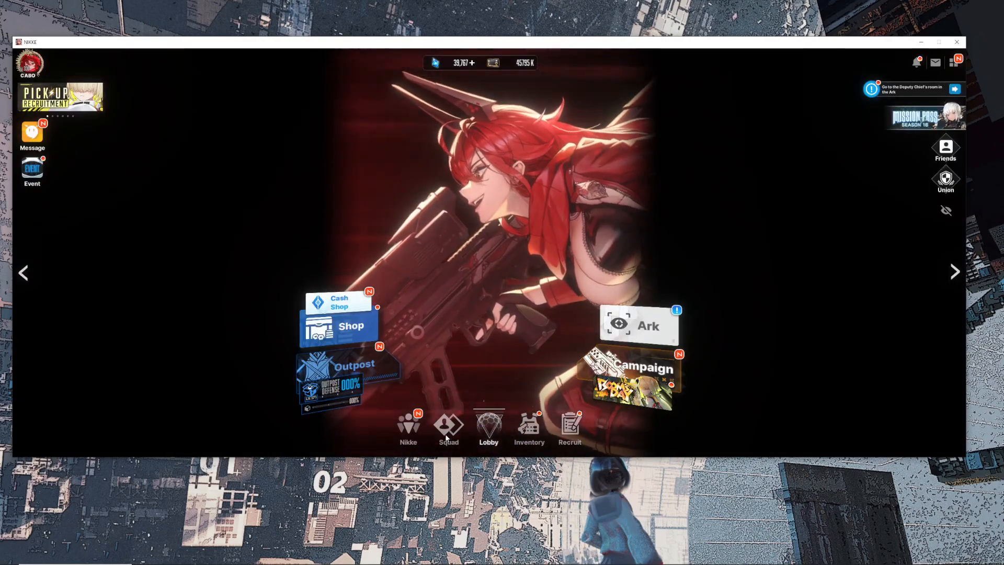
click(408, 429)
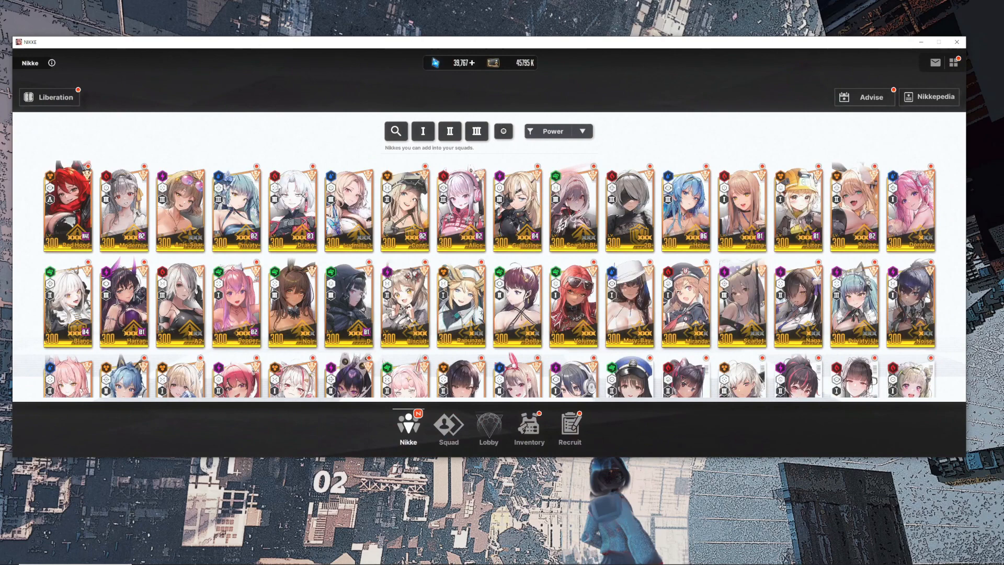
scroll(down, 3)
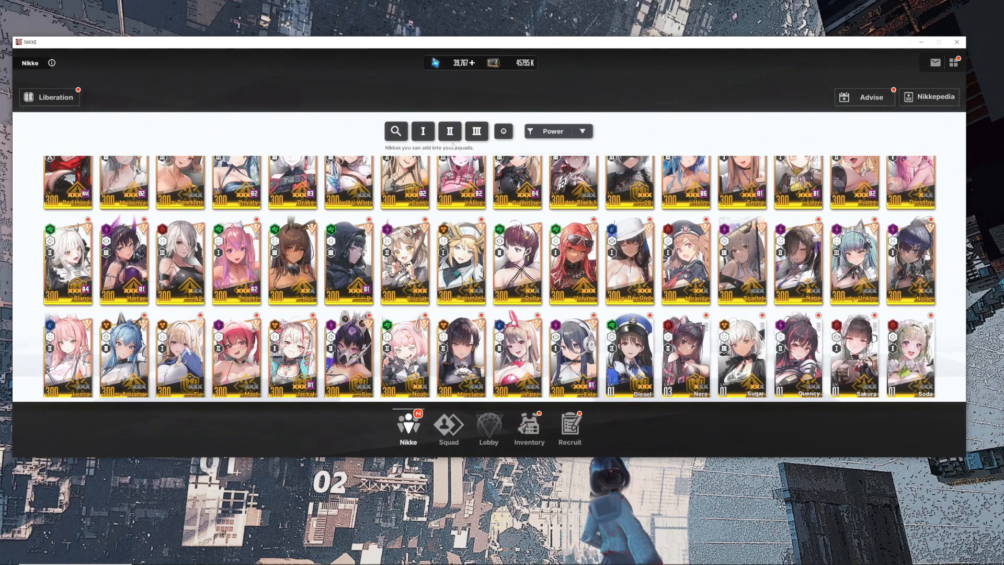
click(448, 131)
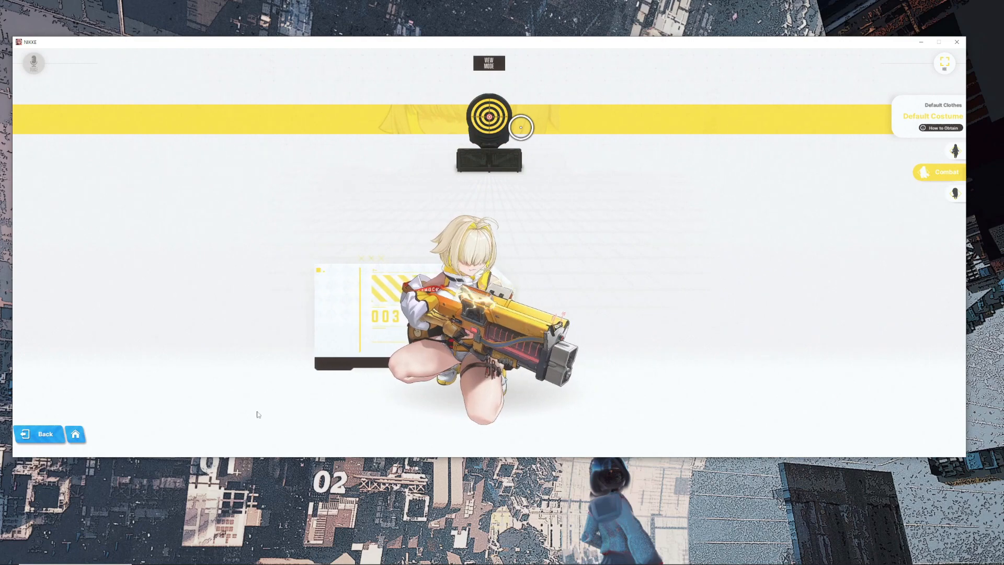
click(39, 434)
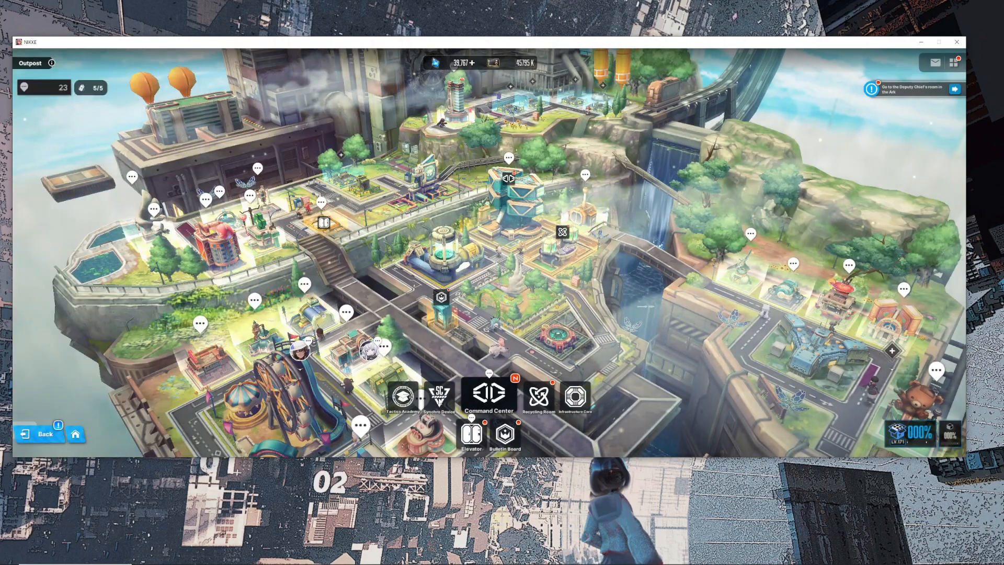
Place Elegg in an empty Synchro Device slot to sync her to level 300.
click(440, 396)
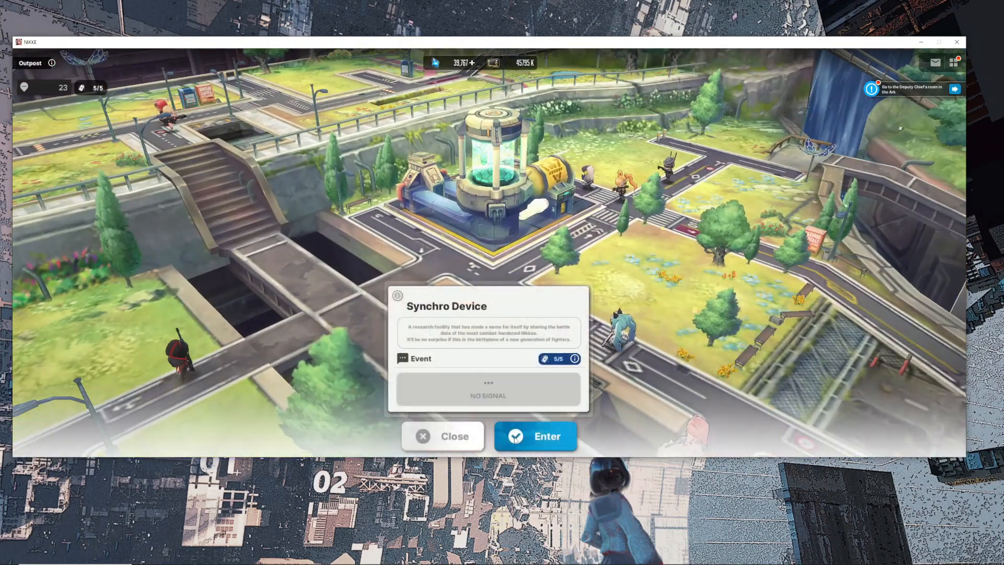
click(535, 436)
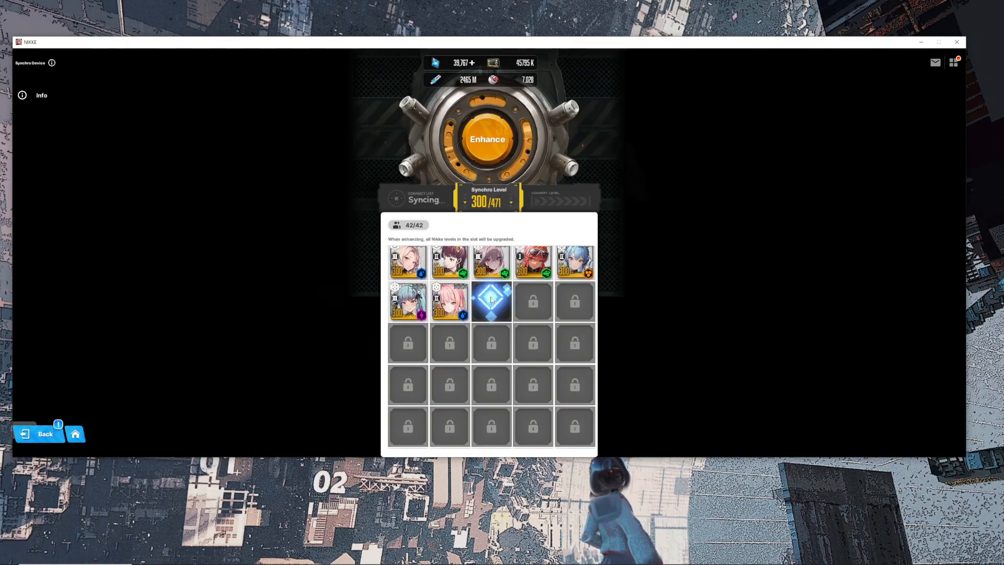
click(491, 301)
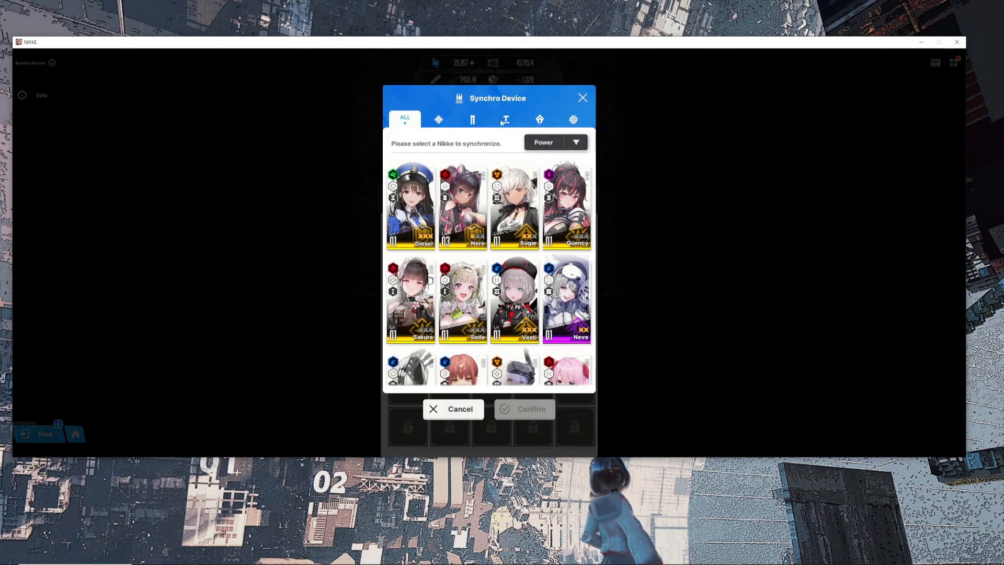
click(472, 120)
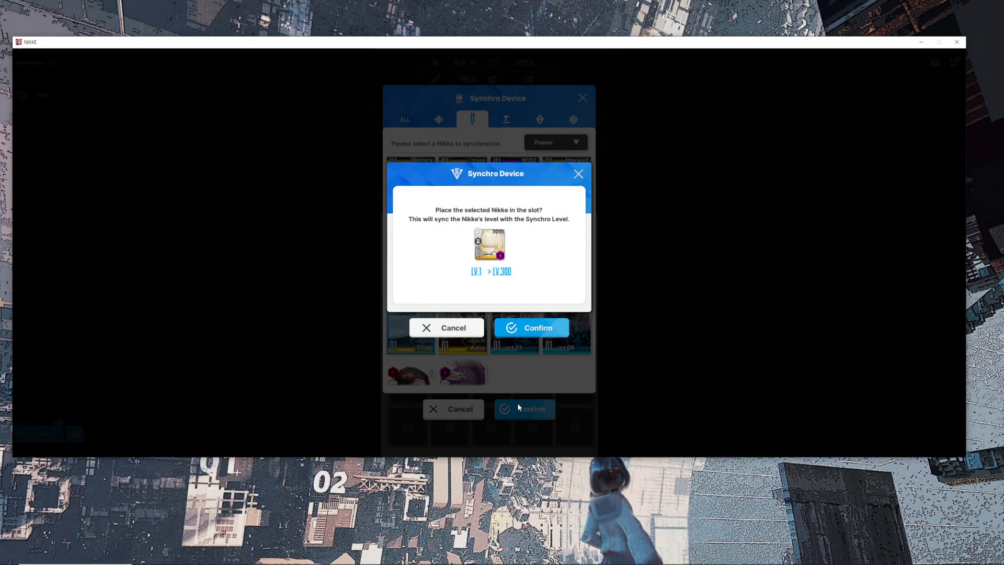
click(532, 327)
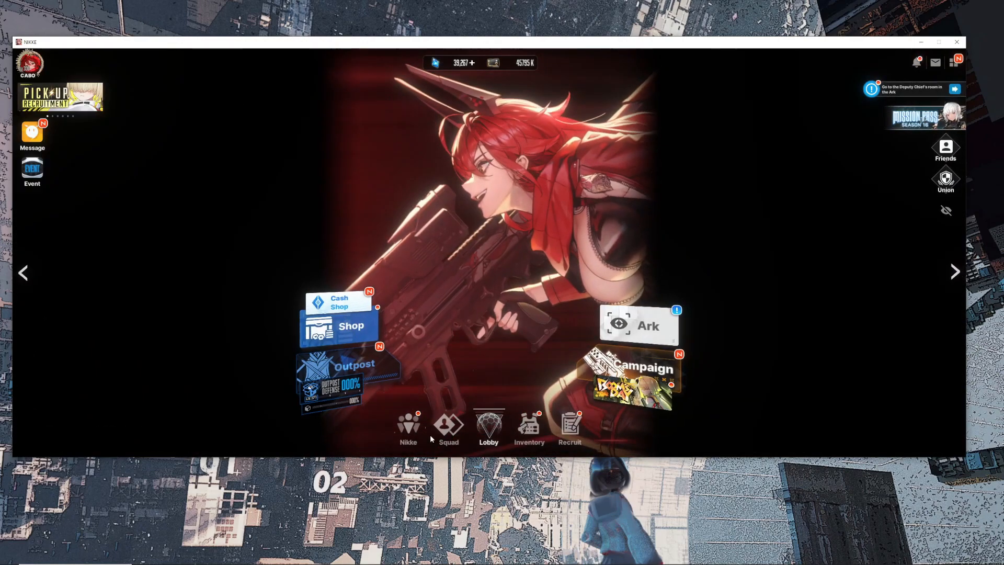
Bring up Elegg's character profile from the full Nikke list.
click(448, 428)
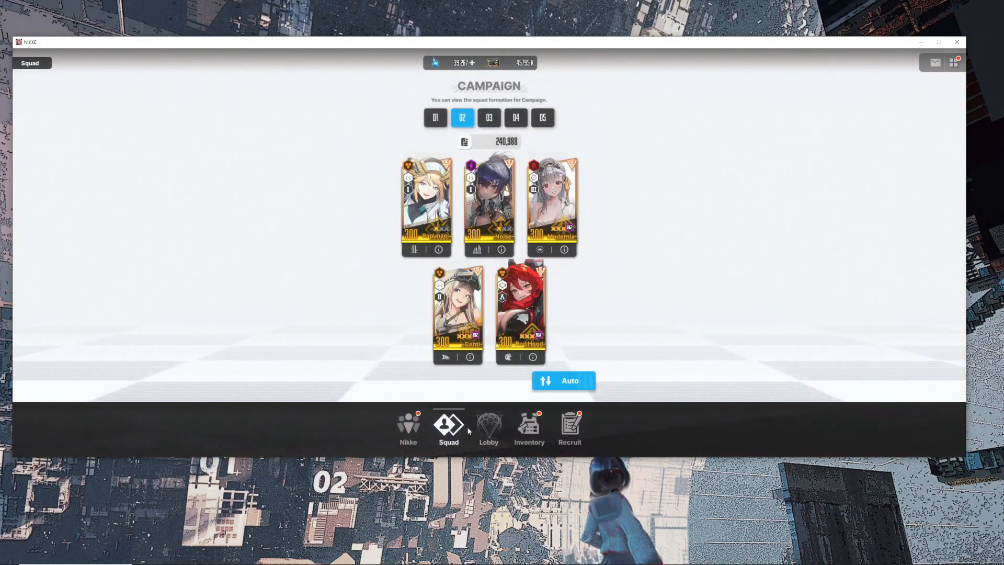
click(408, 428)
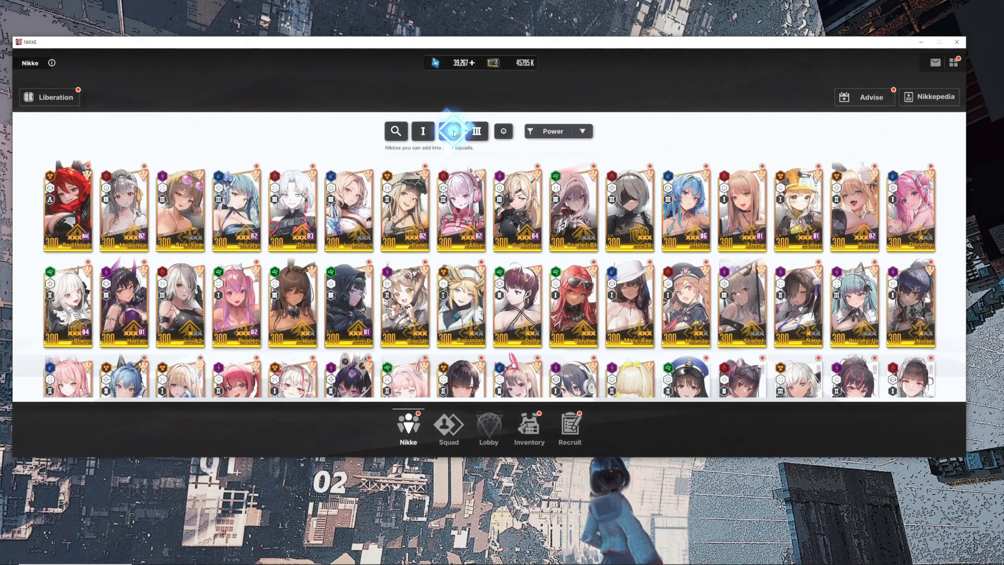
click(450, 132)
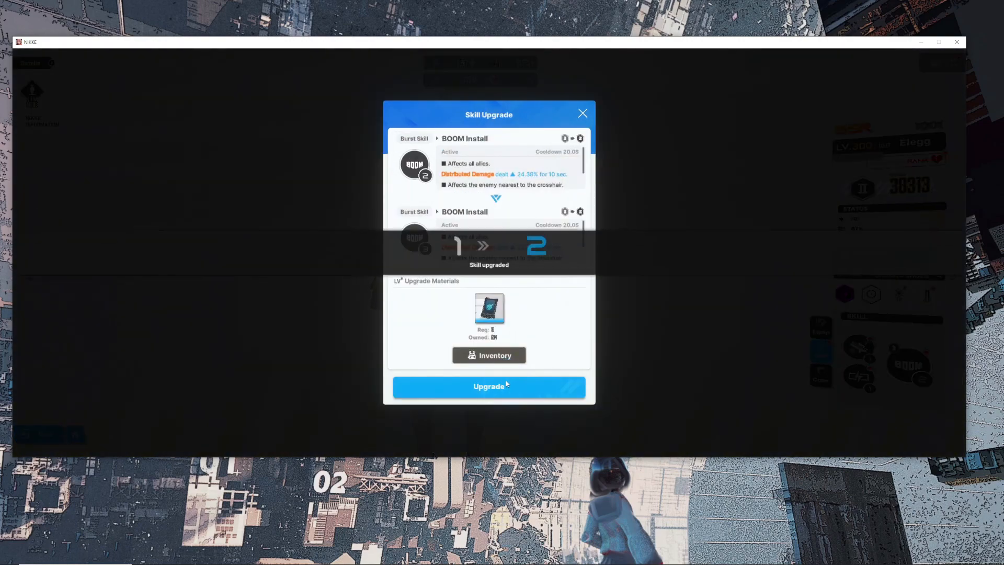
Raise BOOM Install to level 7 and Short Circuit to level 5.
click(488, 386)
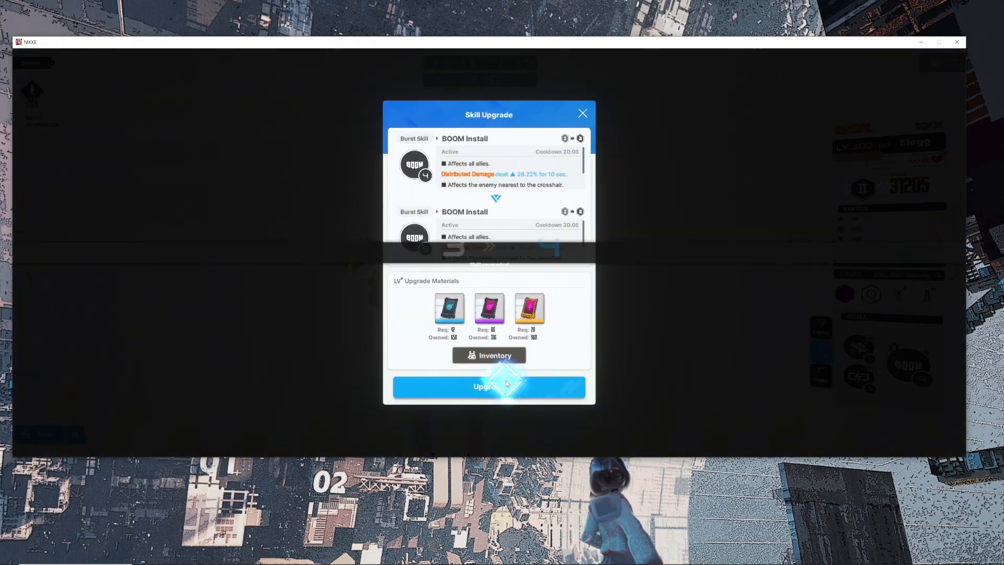
click(488, 386)
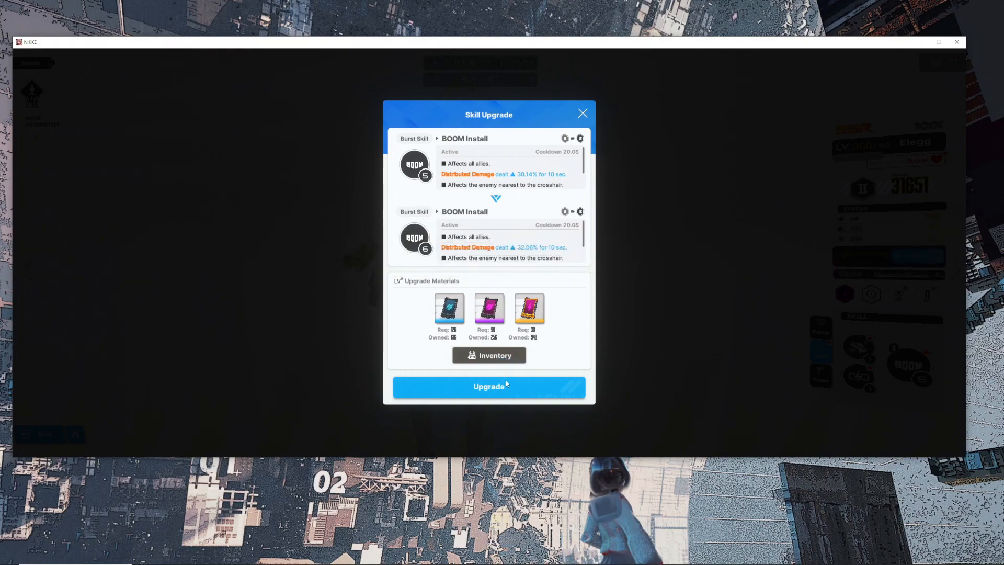
mouse_move(602, 169)
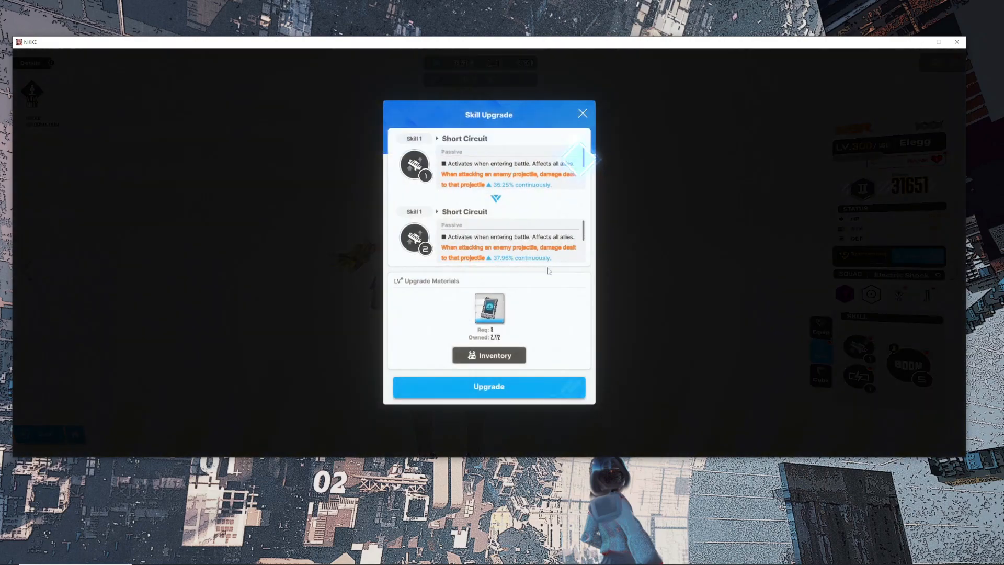
click(487, 386)
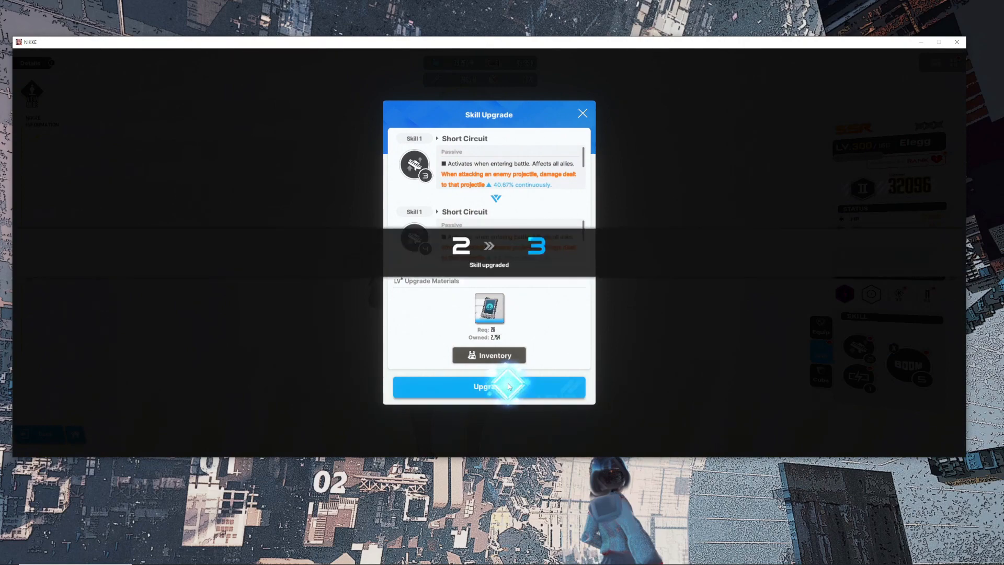
click(489, 386)
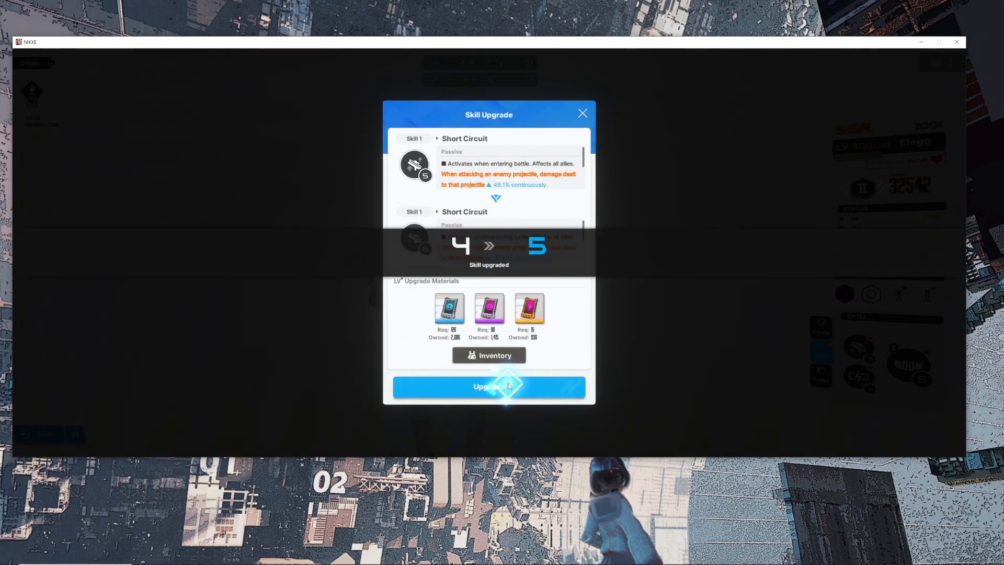
click(487, 386)
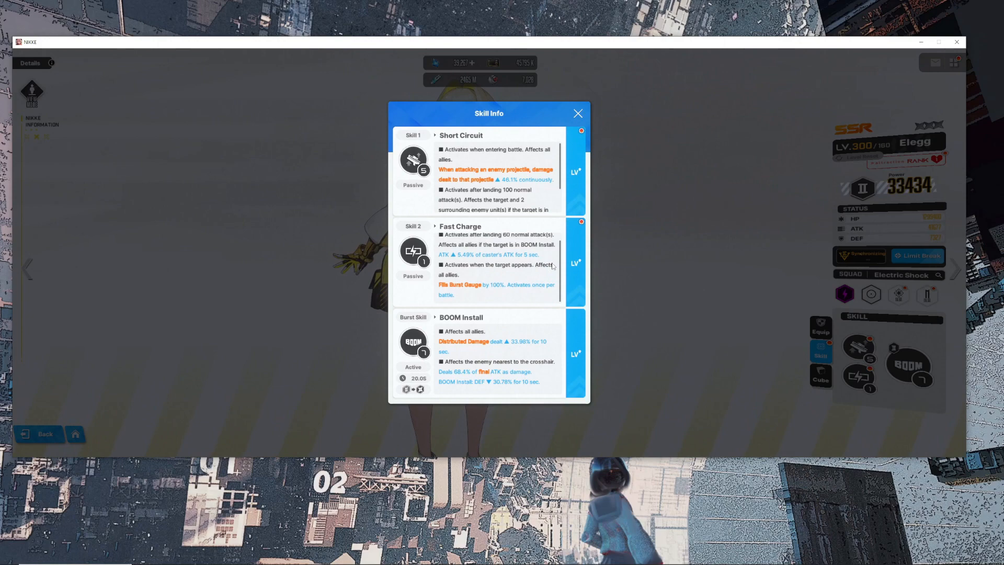
Raise Fast Charge to level 5 and leave the skill overview.
click(488, 386)
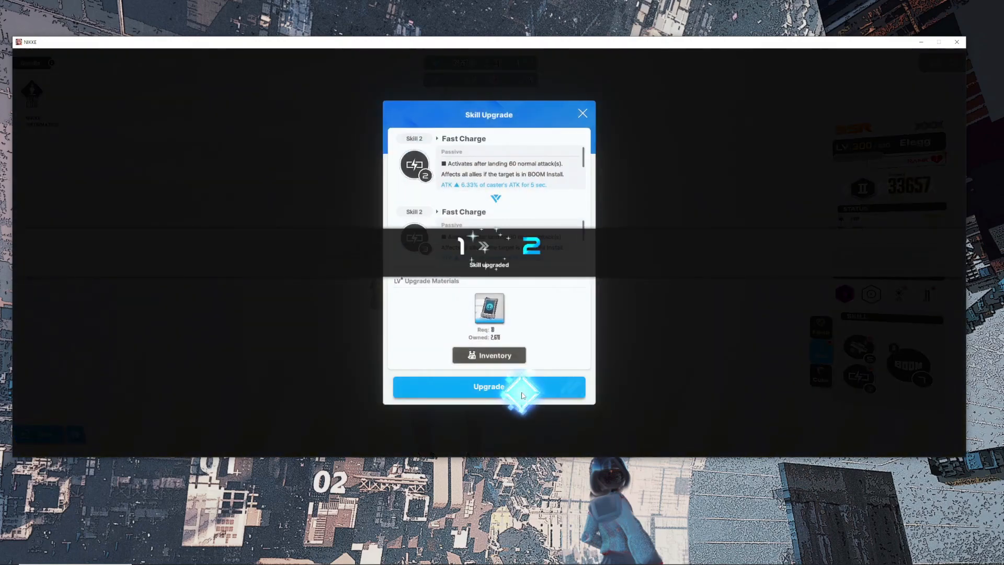
click(488, 386)
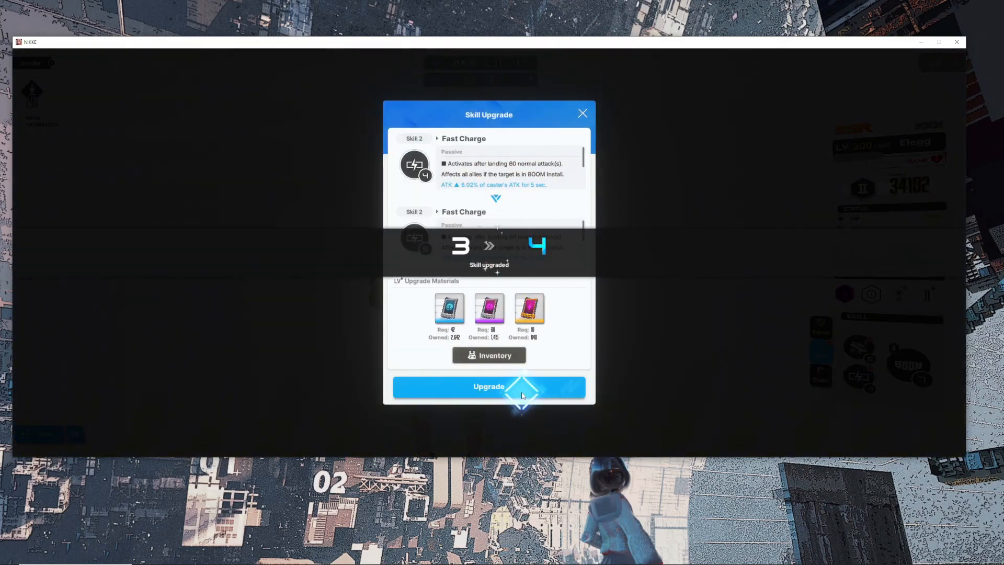
click(488, 386)
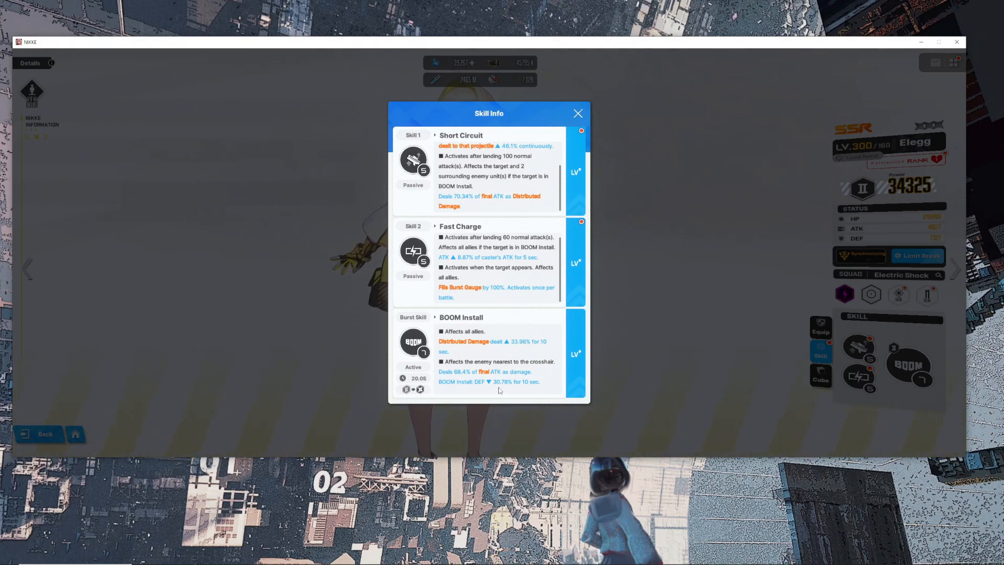
click(577, 113)
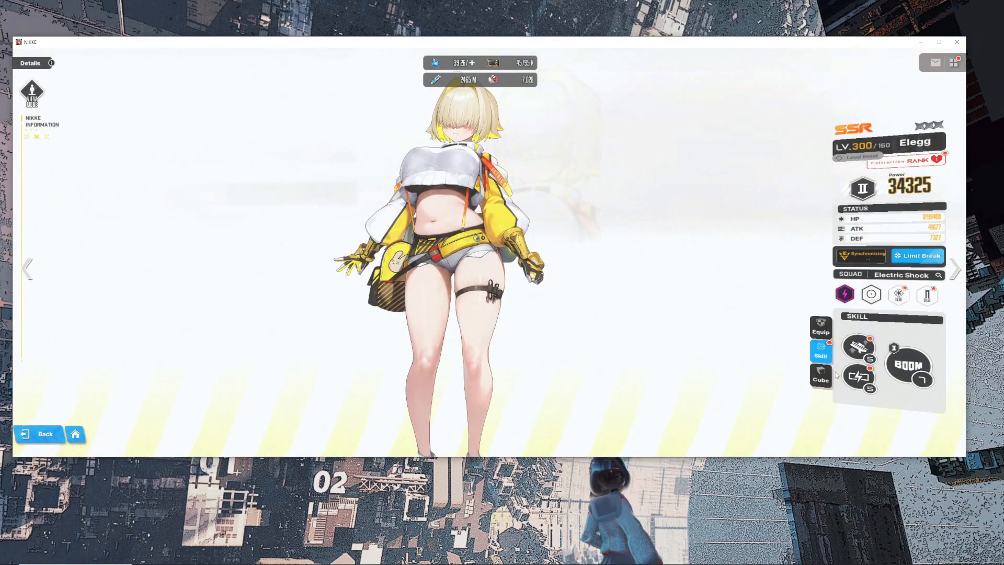
Equip Code-IX Shoes in Elegg's empty leg slot, filling all four gear slots.
click(820, 327)
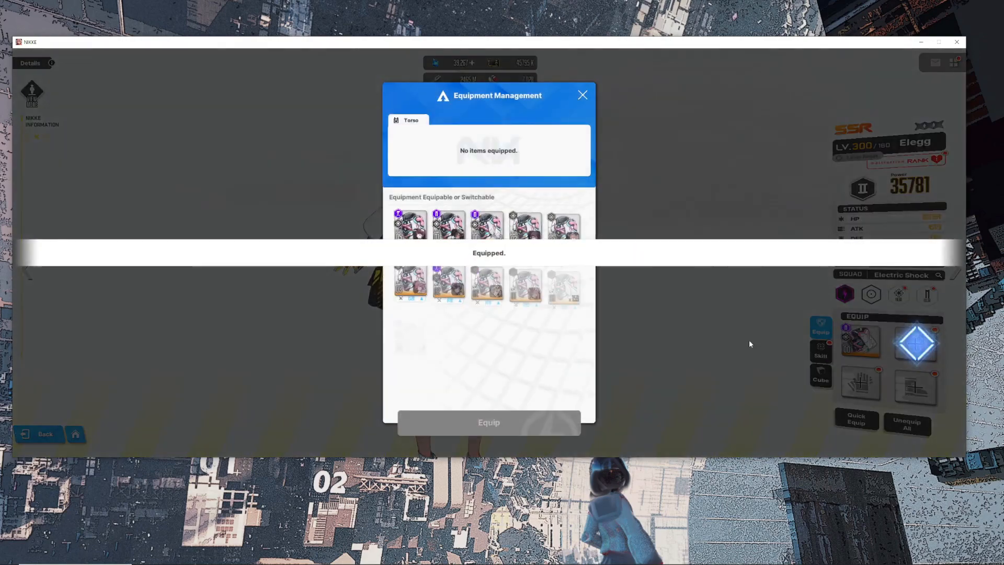
click(486, 228)
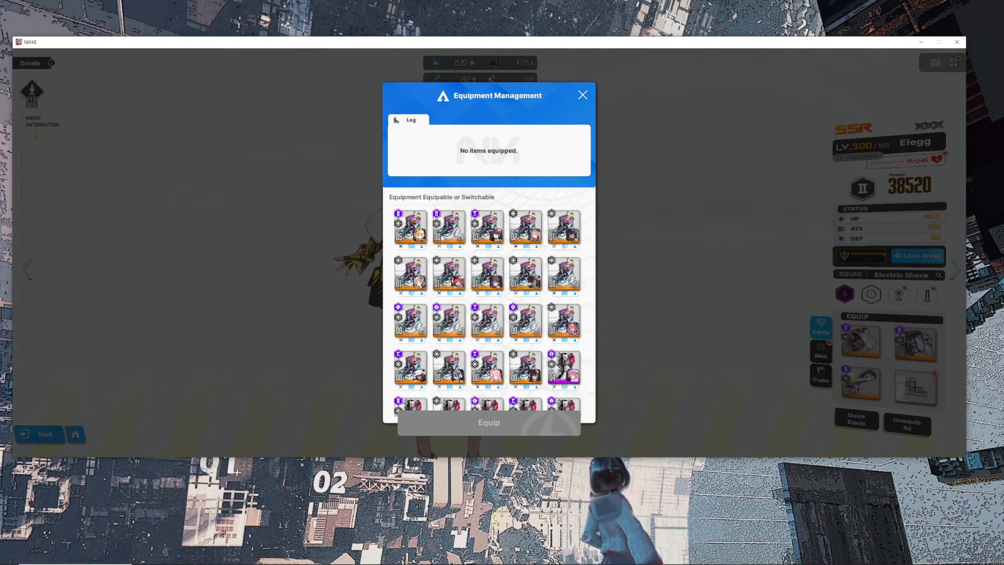
click(447, 228)
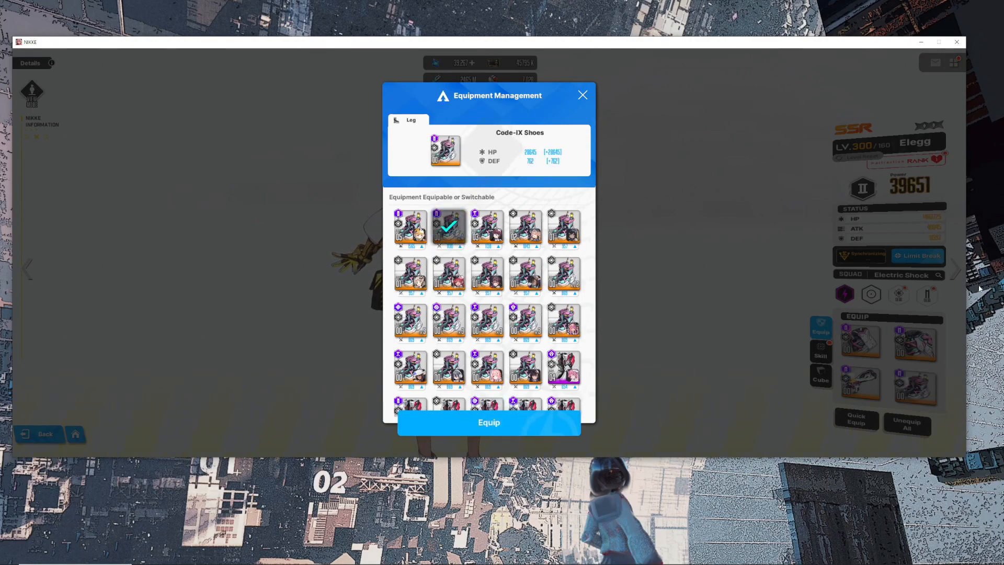
click(581, 95)
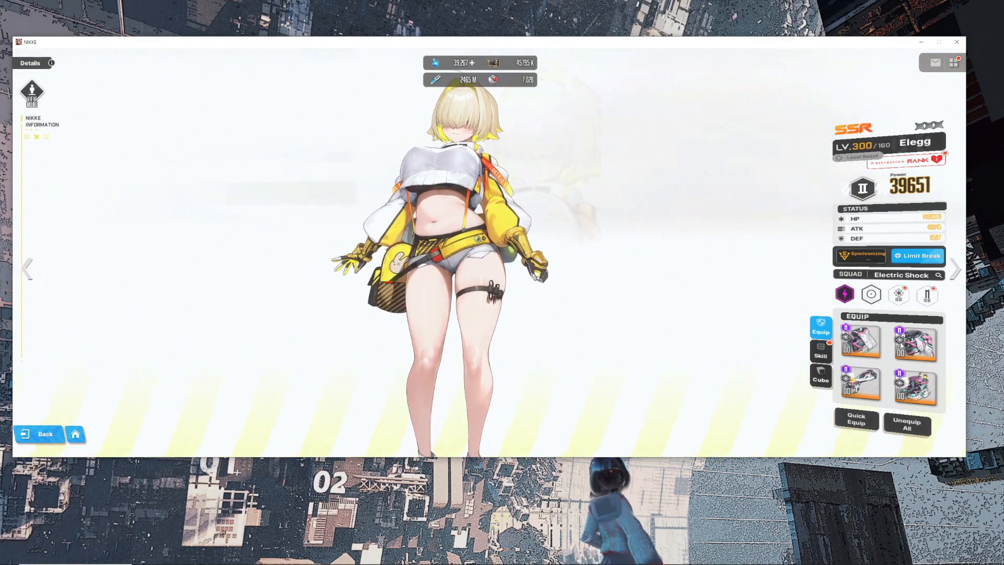
Enhance Elegg's Code-IX Goggles to max level 5 with auto-selected materials.
click(915, 342)
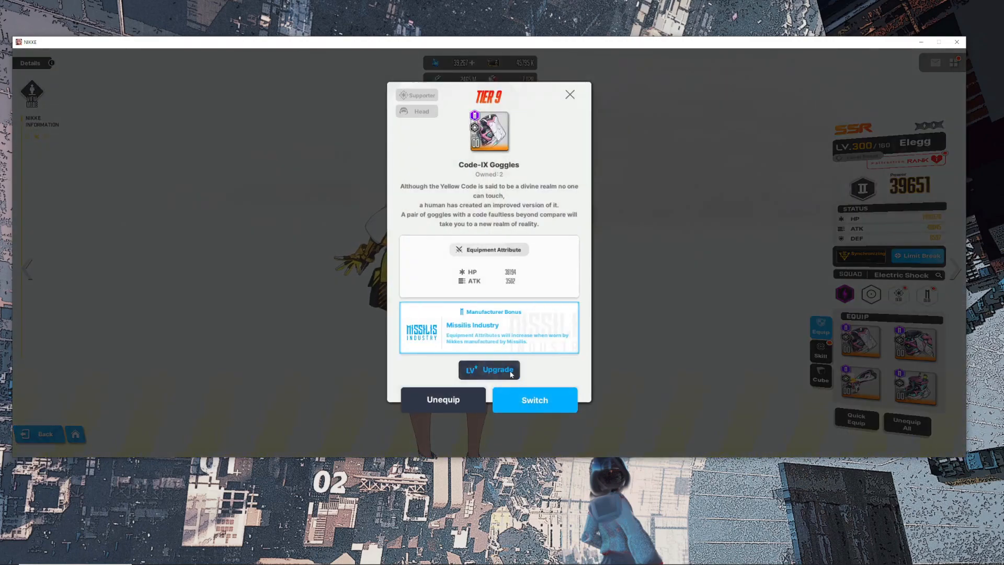
click(489, 370)
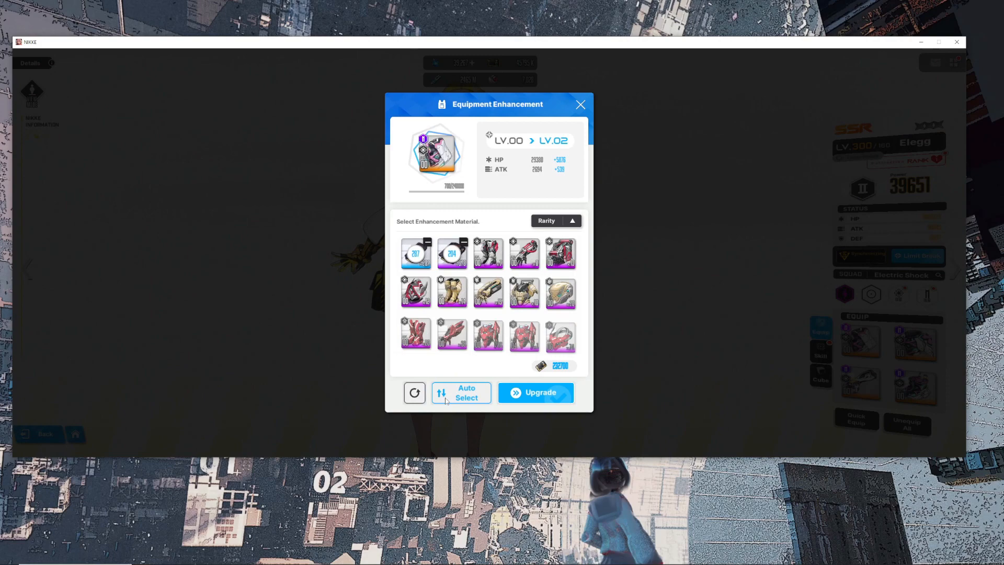
click(460, 393)
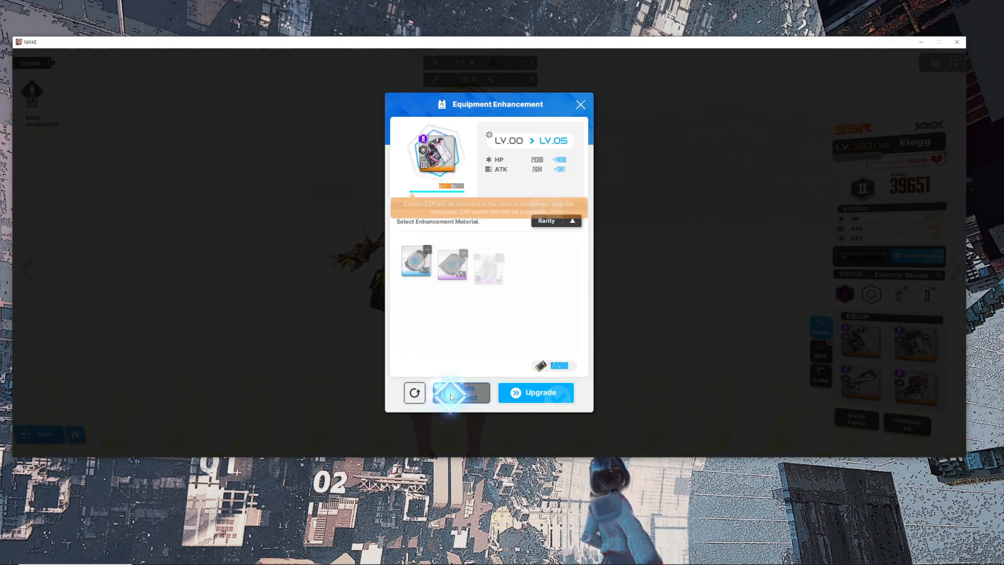
click(461, 393)
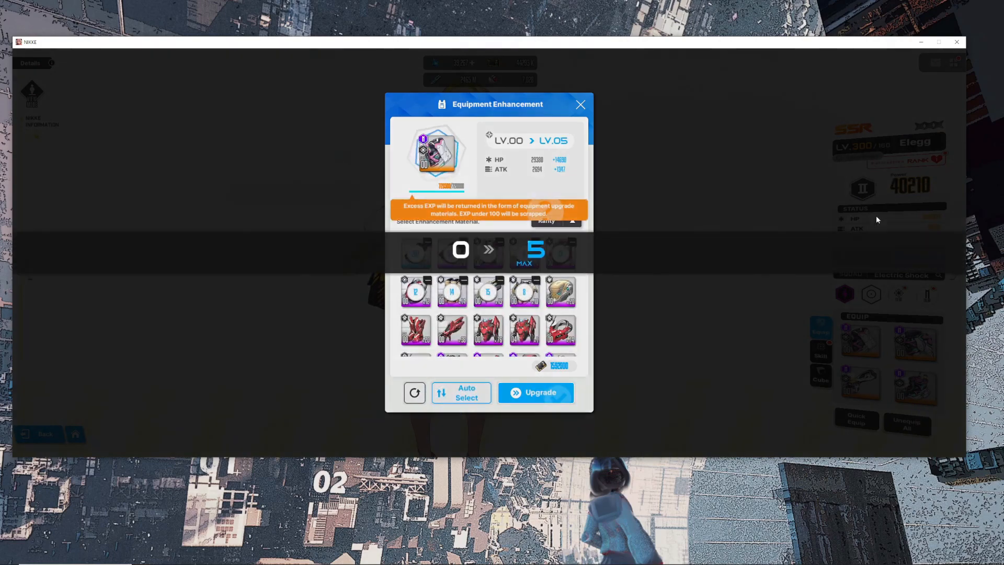
click(580, 104)
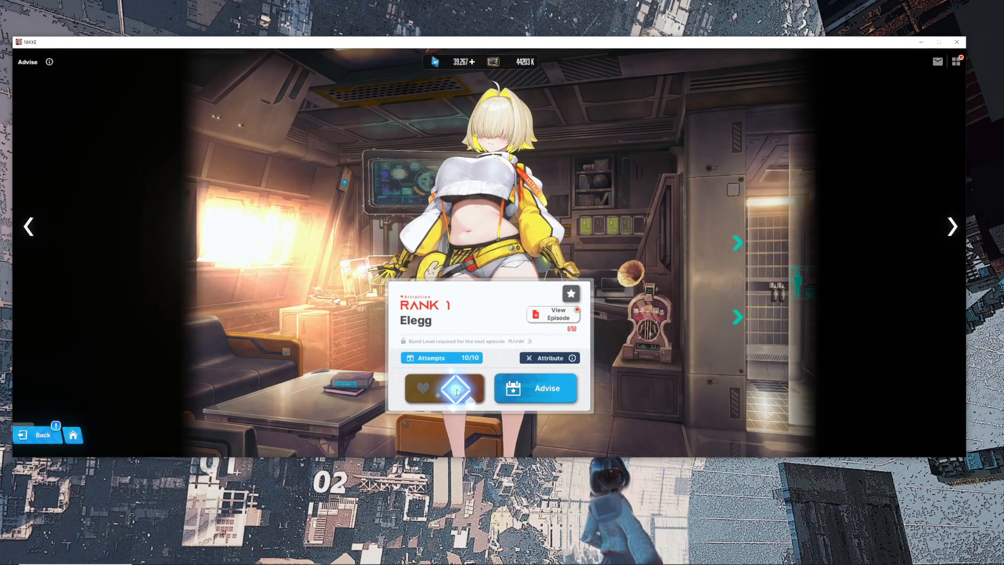
Gift Elegg up to max bond rank 10, then return to the lobby.
click(444, 388)
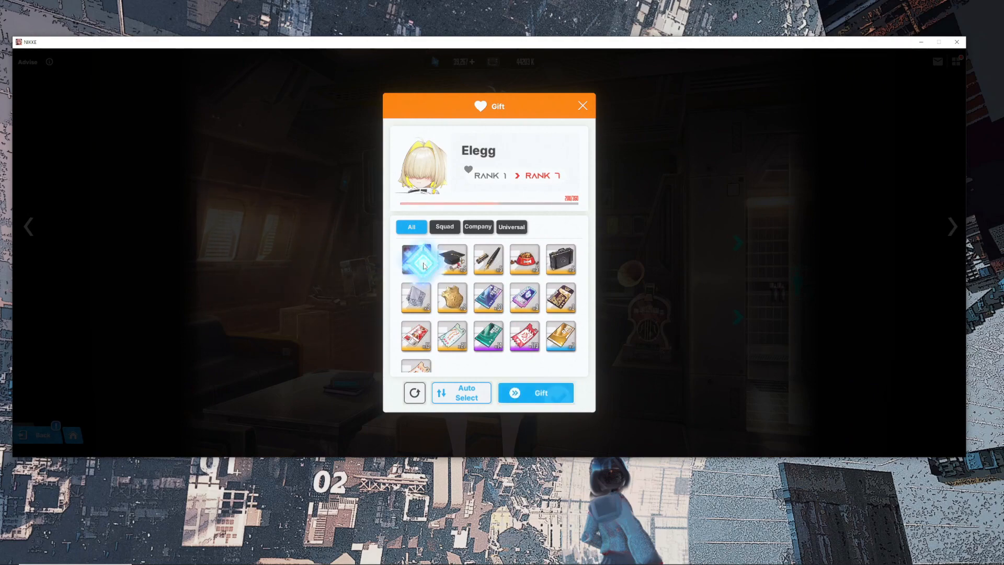
click(535, 393)
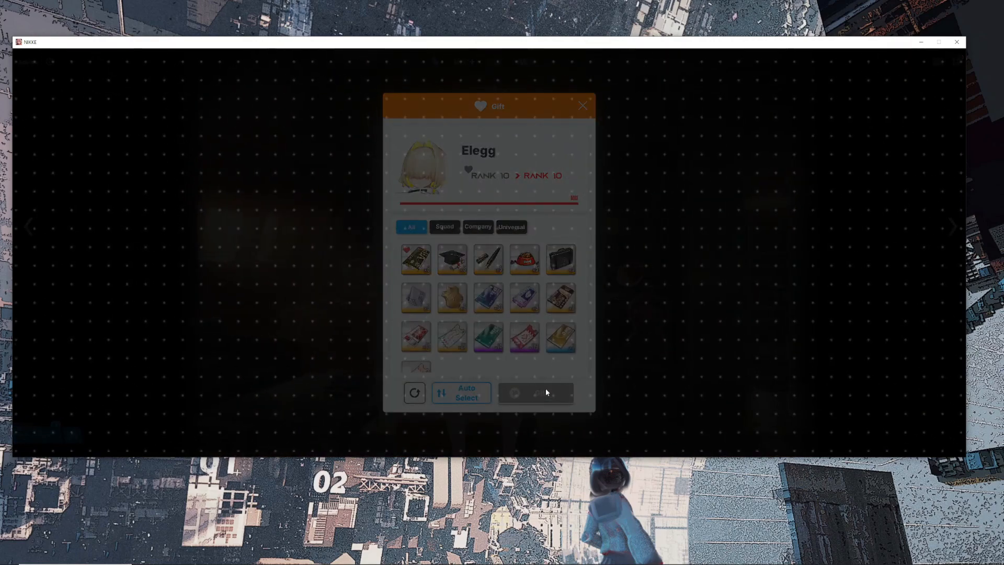
click(535, 393)
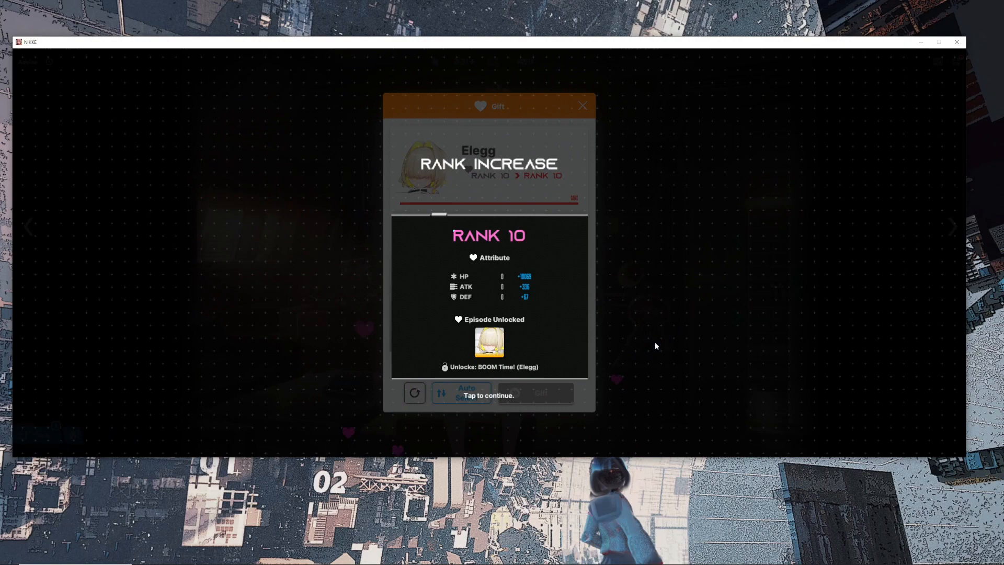
click(488, 396)
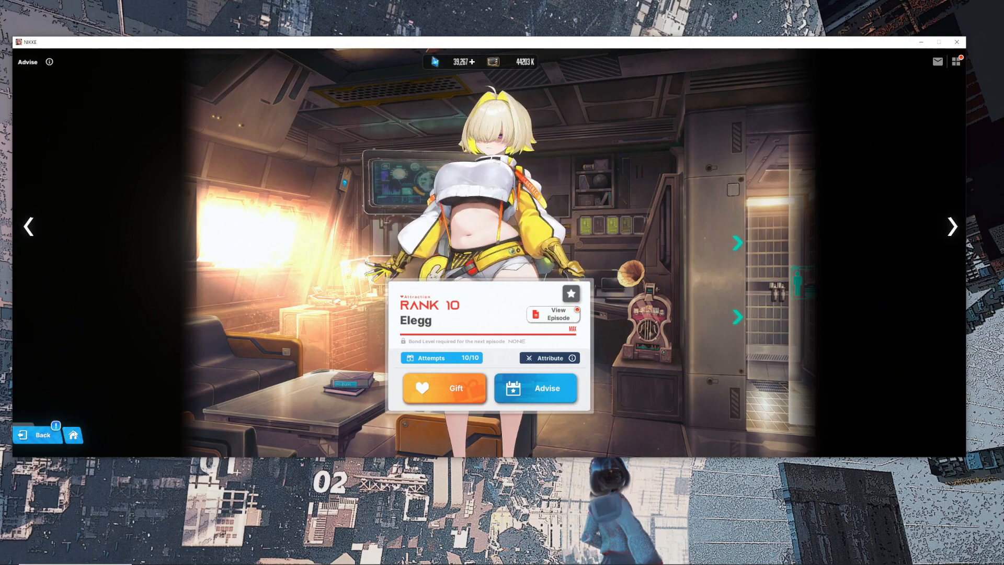
click(36, 435)
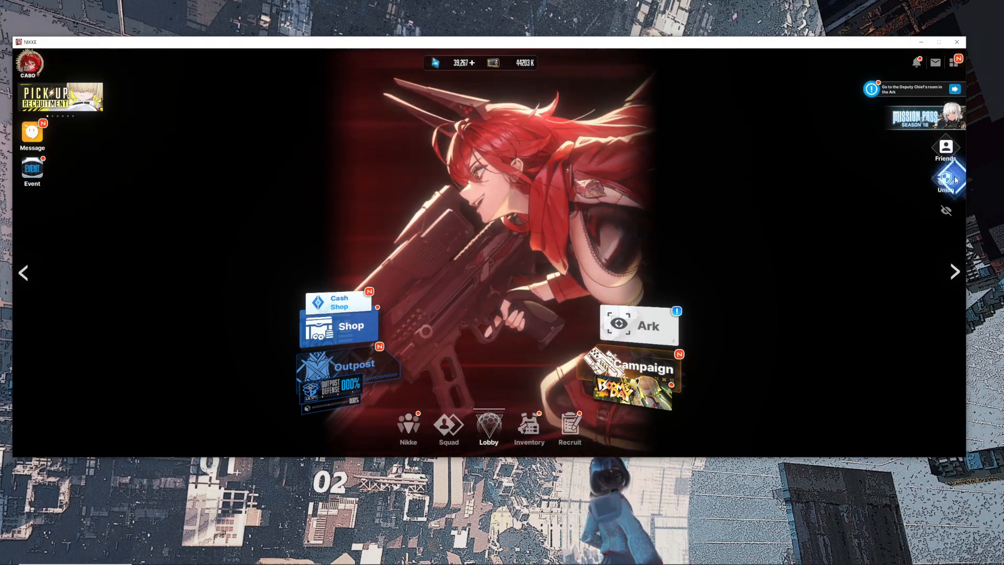
Enter the Union Shooting Range and begin editing its squad.
click(946, 179)
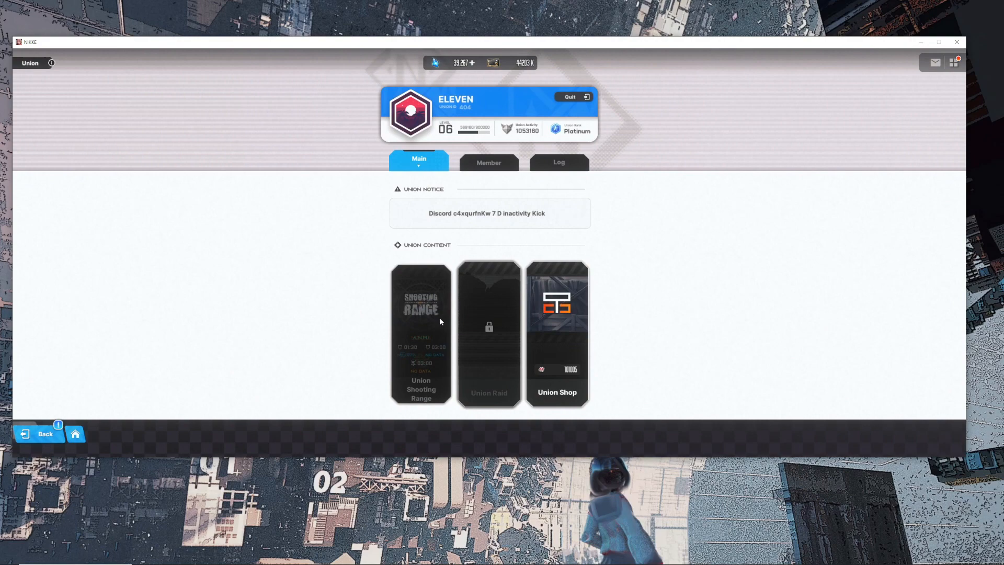
click(421, 333)
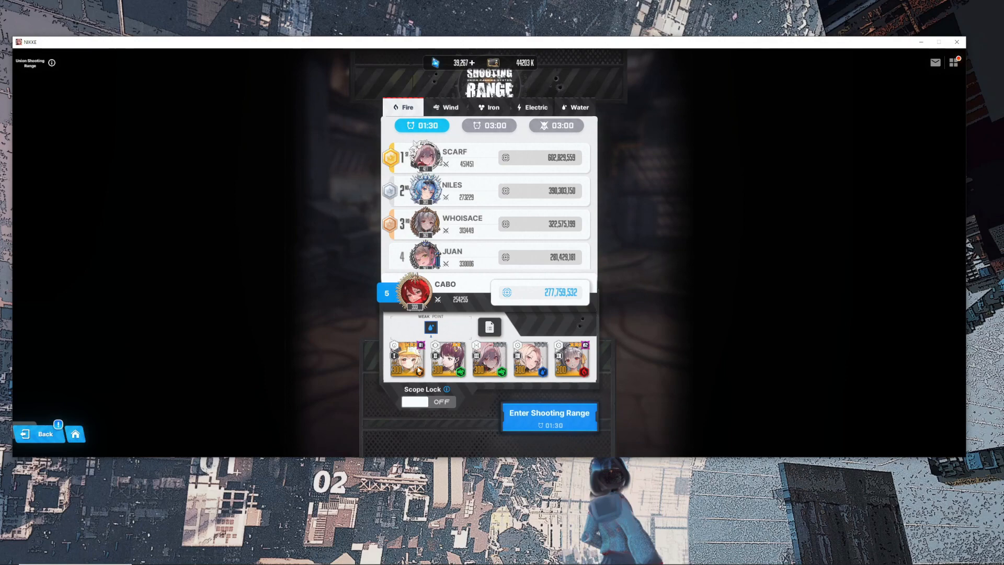
click(548, 416)
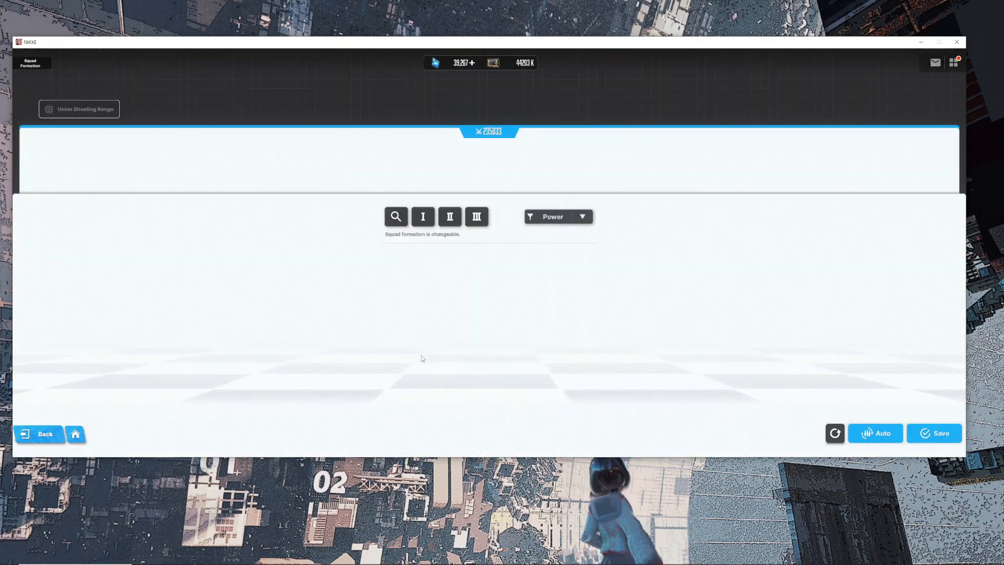
Filter the roster by Burst I then II, add Elegg to the empty slot, then show Burst III units.
click(423, 217)
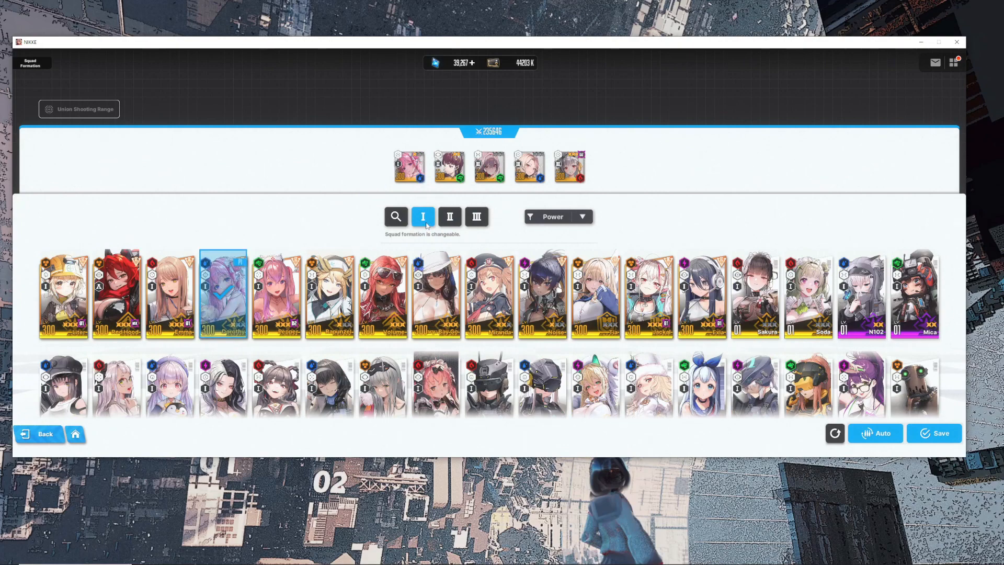
click(449, 216)
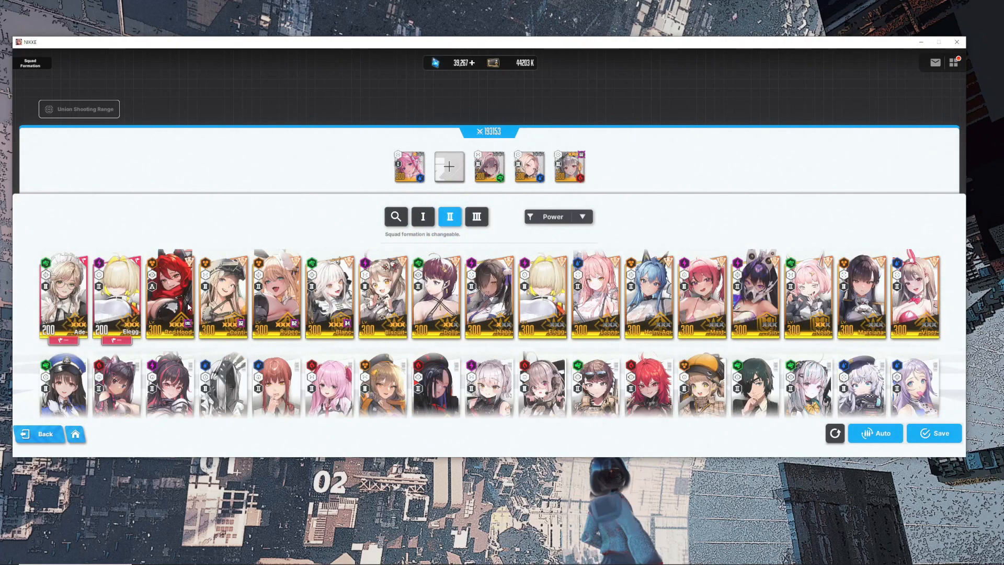
click(541, 294)
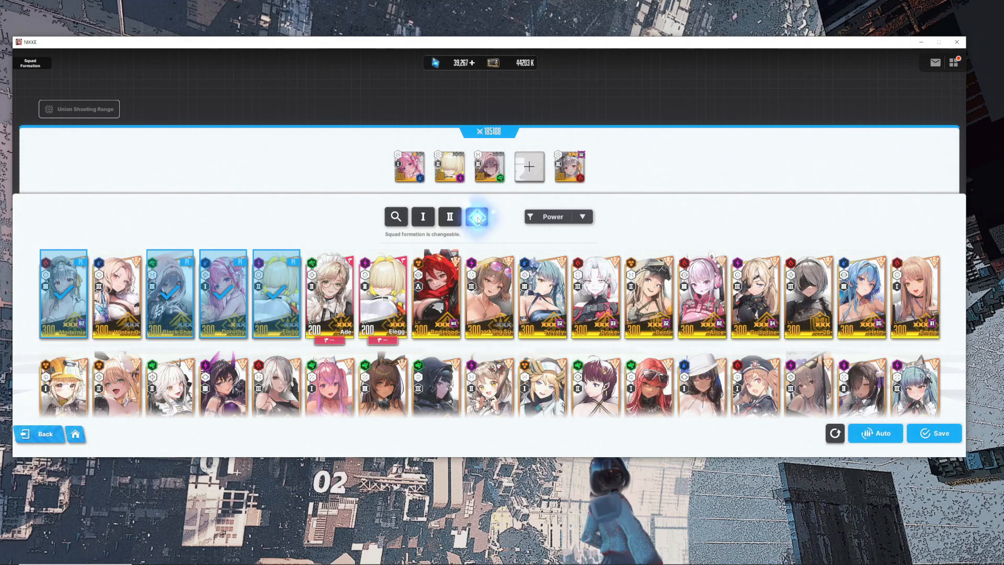
click(476, 217)
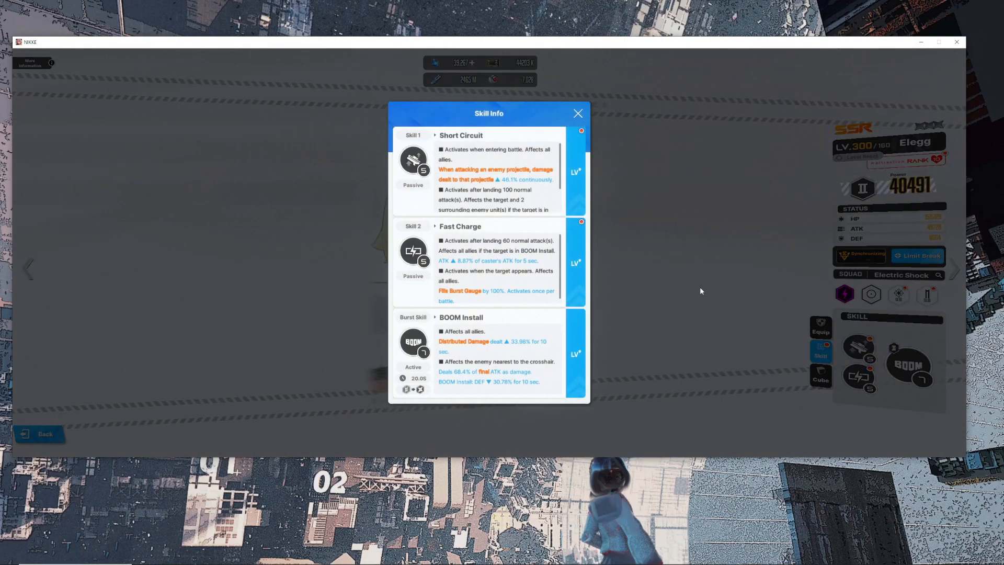
Read through Elegg's Skill Info (Short Circuit, Fast Charge, BOOM Install), then leave her character page.
click(508, 343)
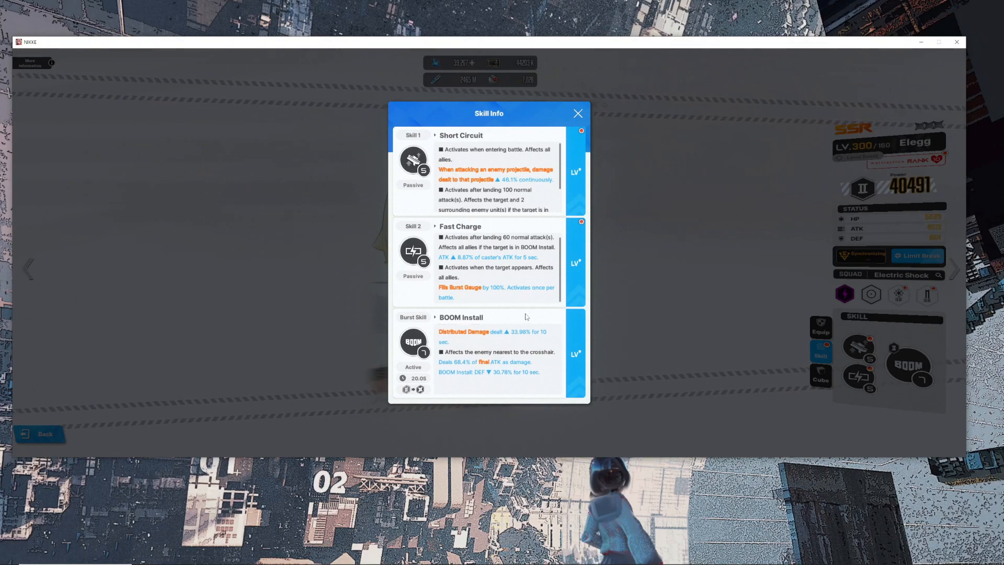
scroll(down, 3)
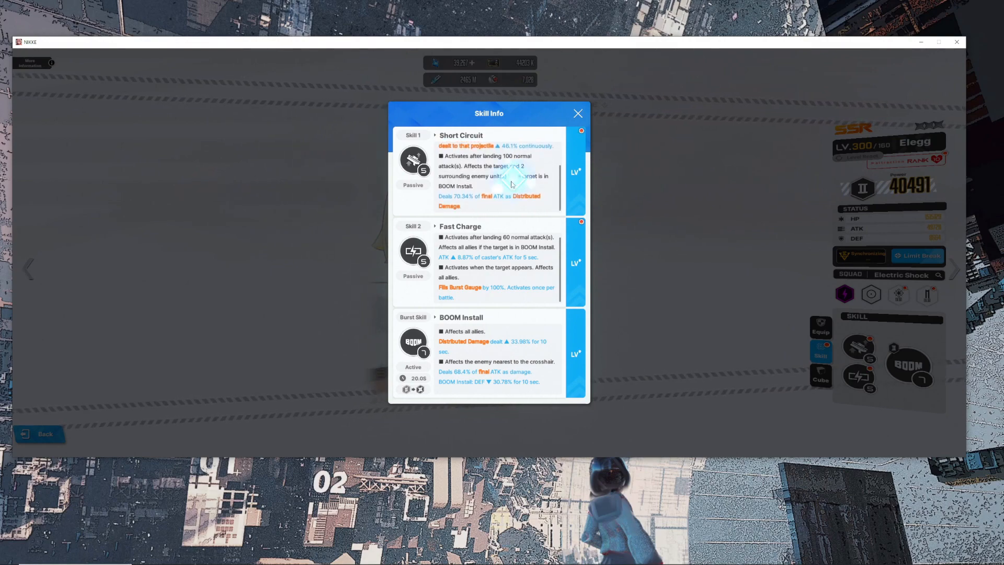
click(576, 114)
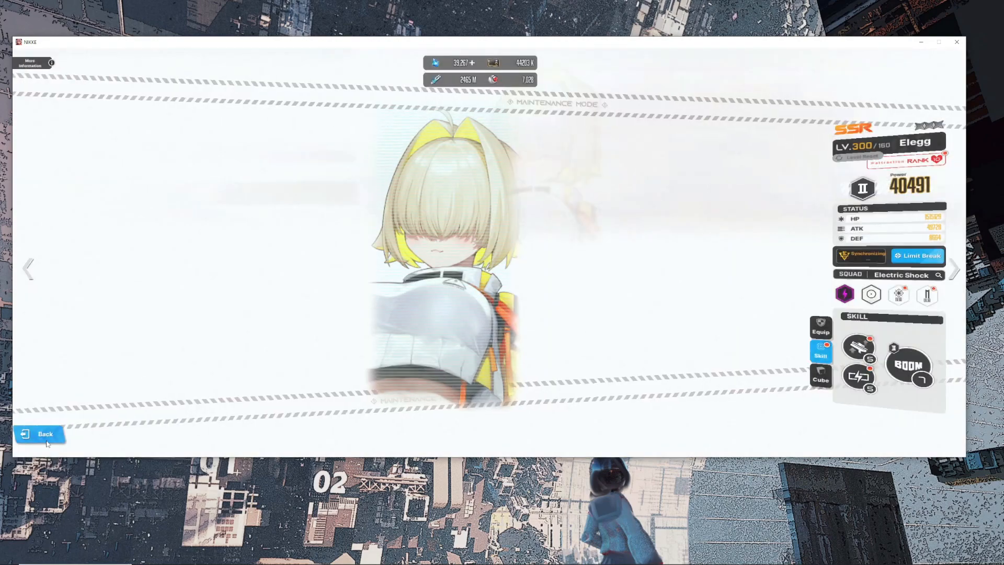
click(38, 434)
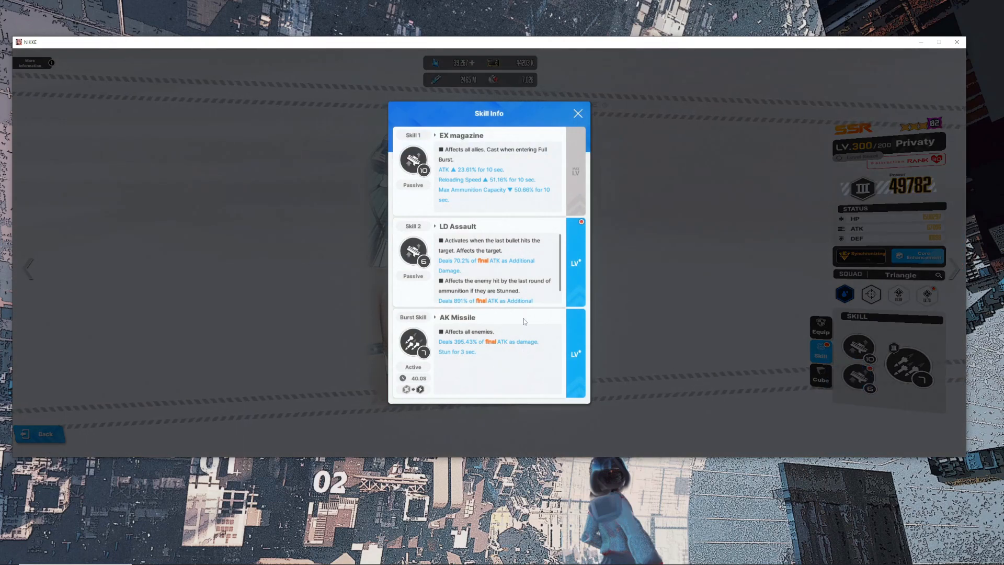
mouse_move(516, 193)
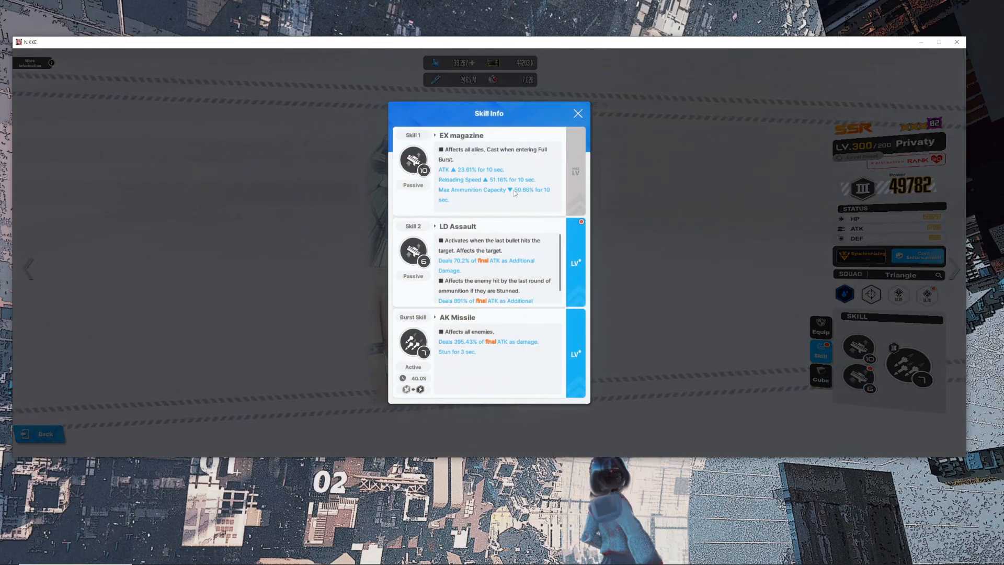
mouse_move(193, 394)
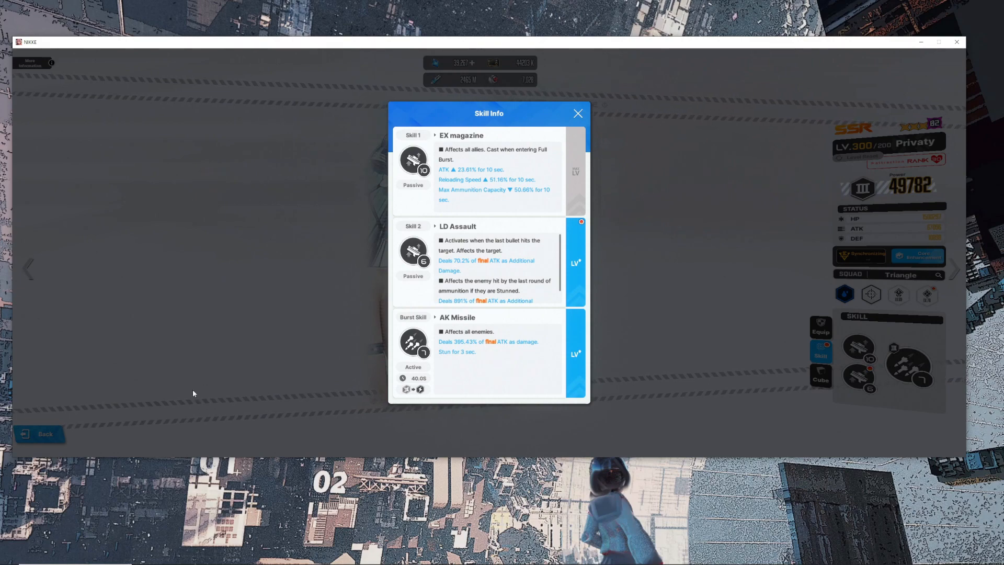
mouse_move(157, 420)
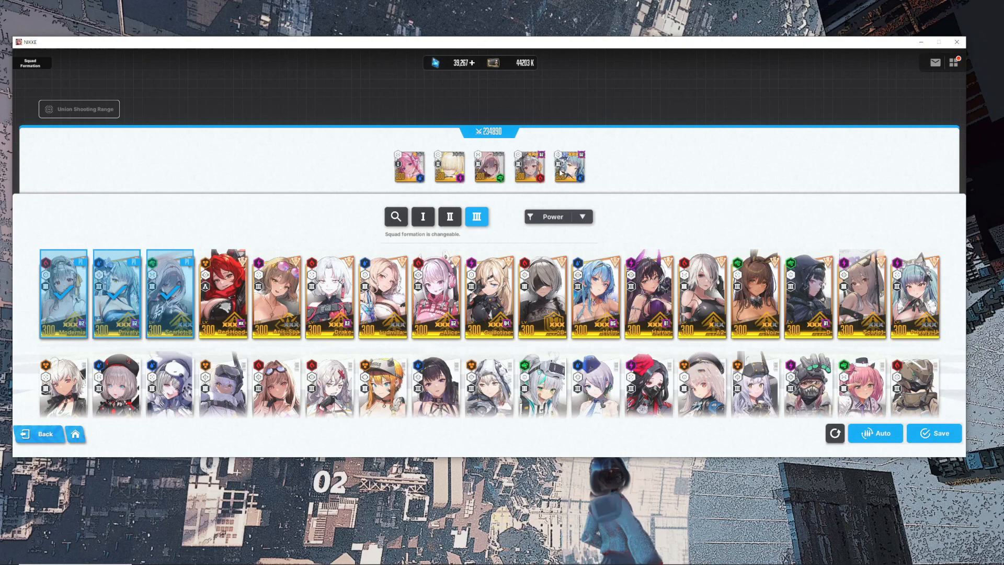
Remove the fourth squad member and add a replacement unit to that slot.
click(529, 166)
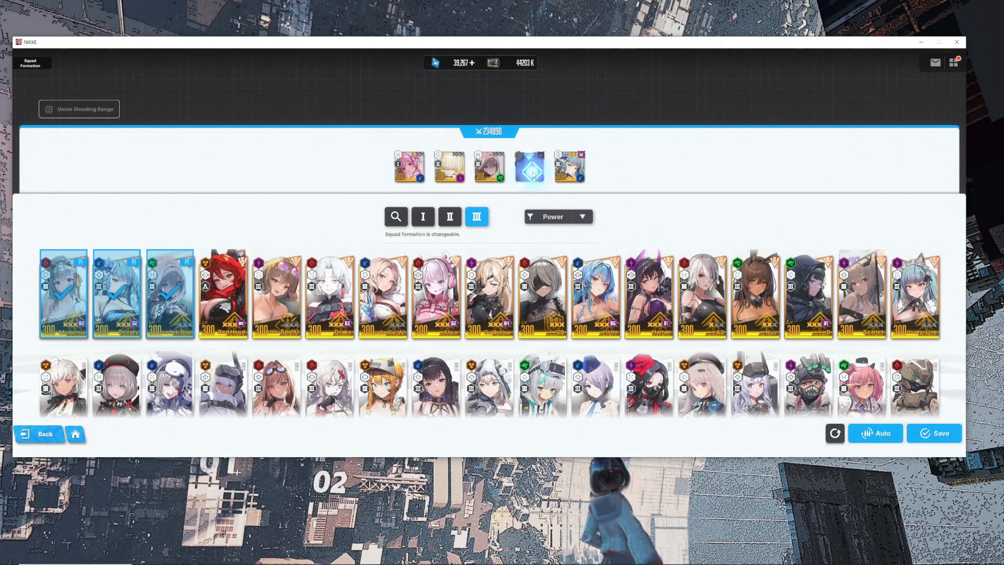
click(528, 166)
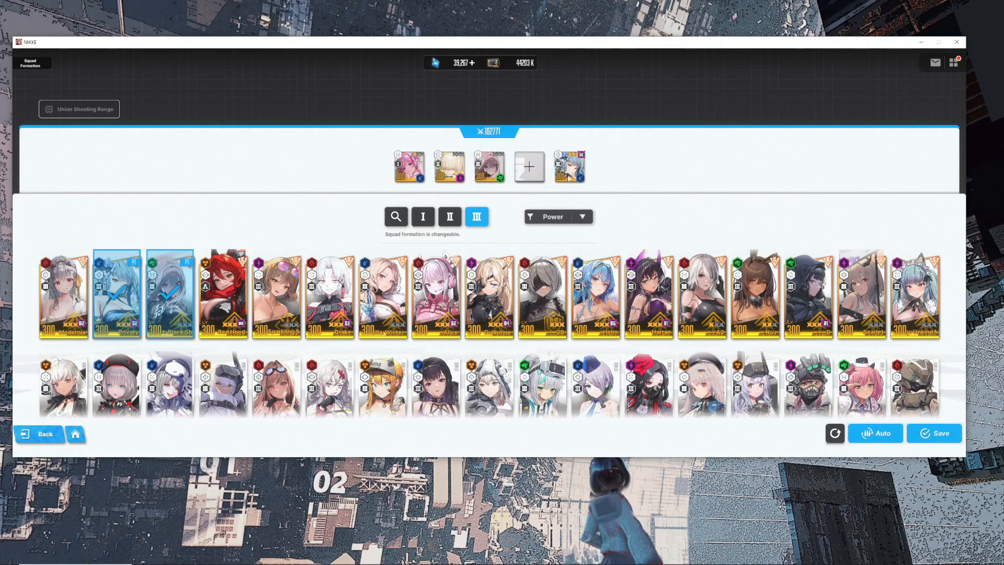
mouse_move(582, 241)
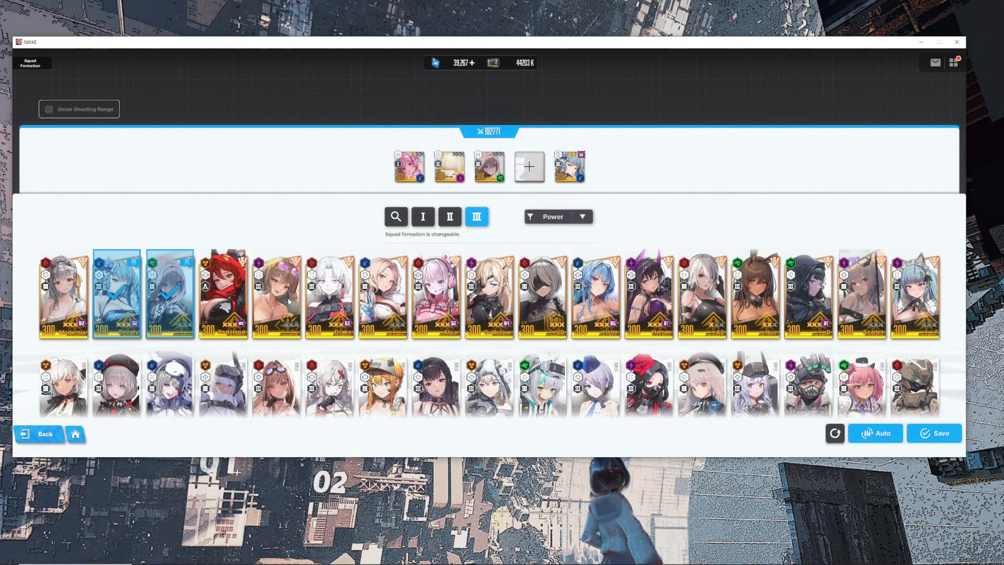
click(276, 294)
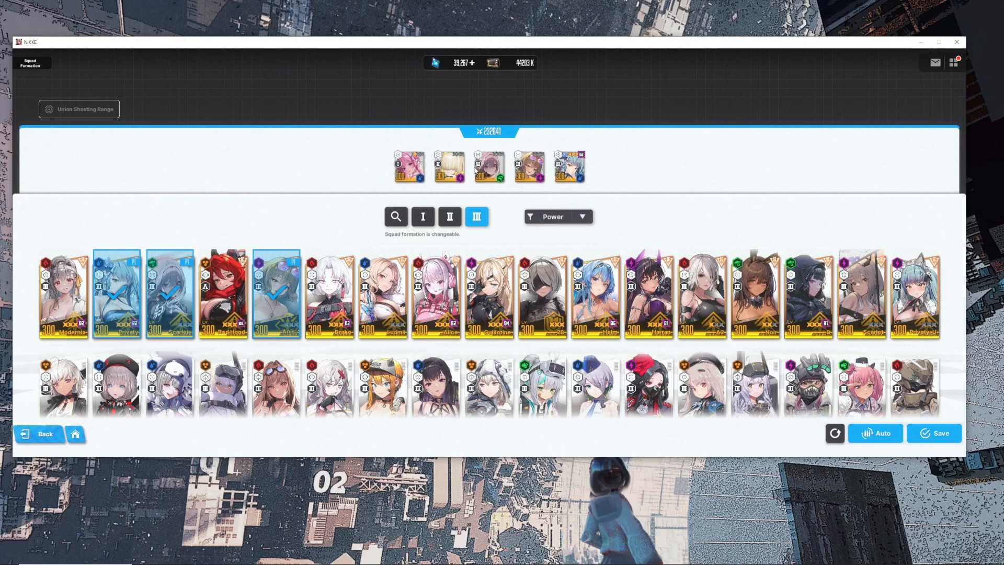
Check Privaty's skill descriptions, fill the last empty slot, and save the five-member squad.
click(116, 294)
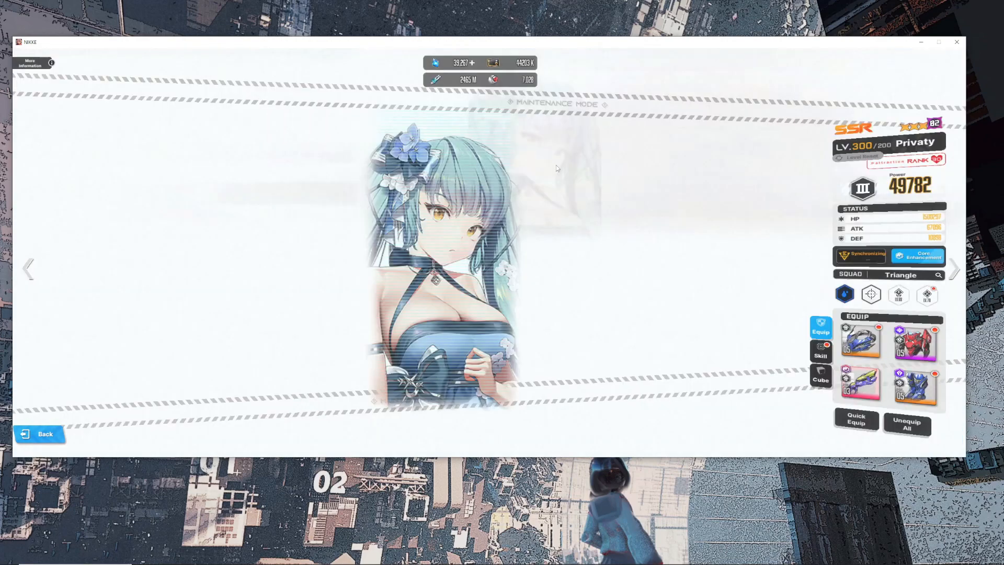
click(820, 352)
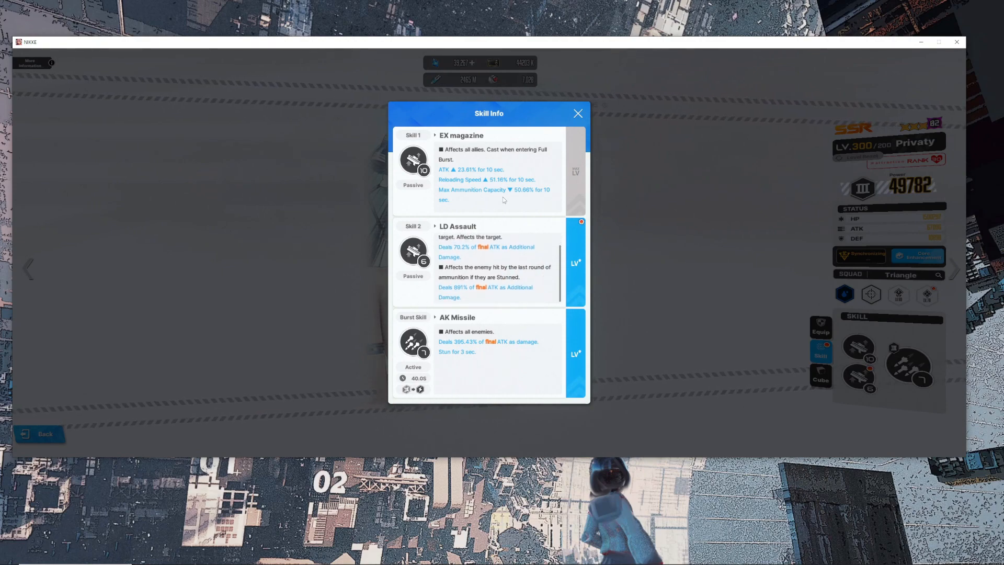
mouse_move(262, 308)
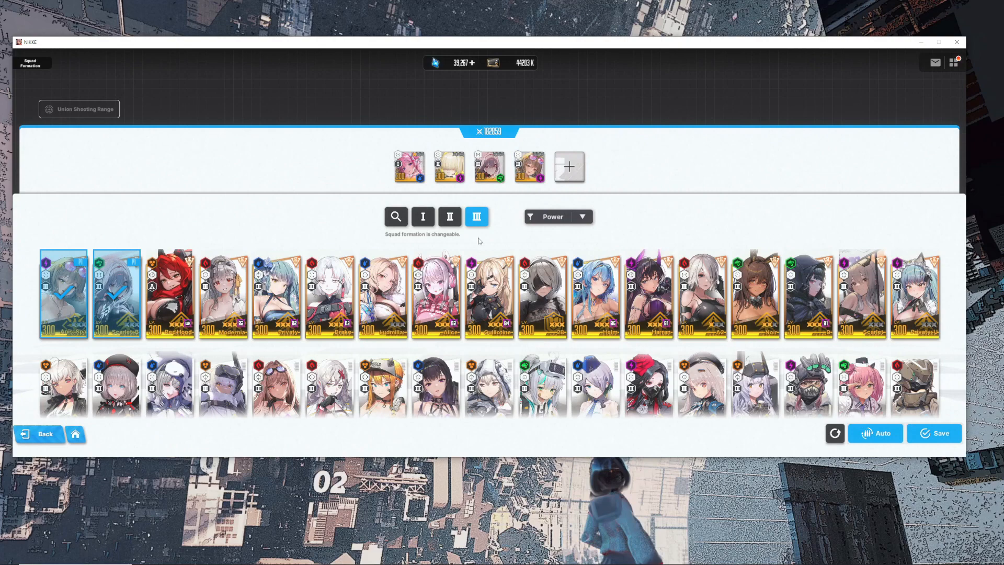
click(754, 295)
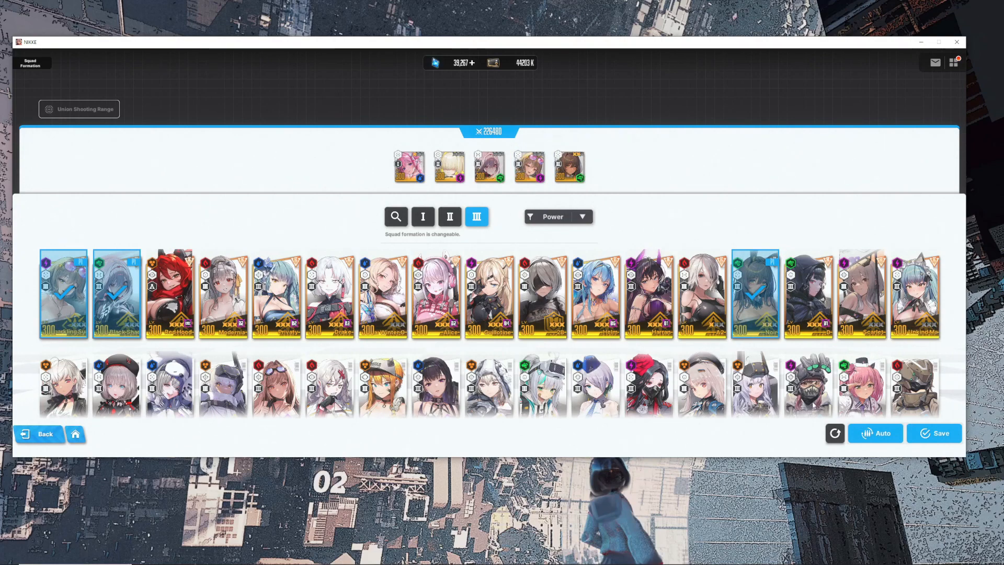
click(933, 433)
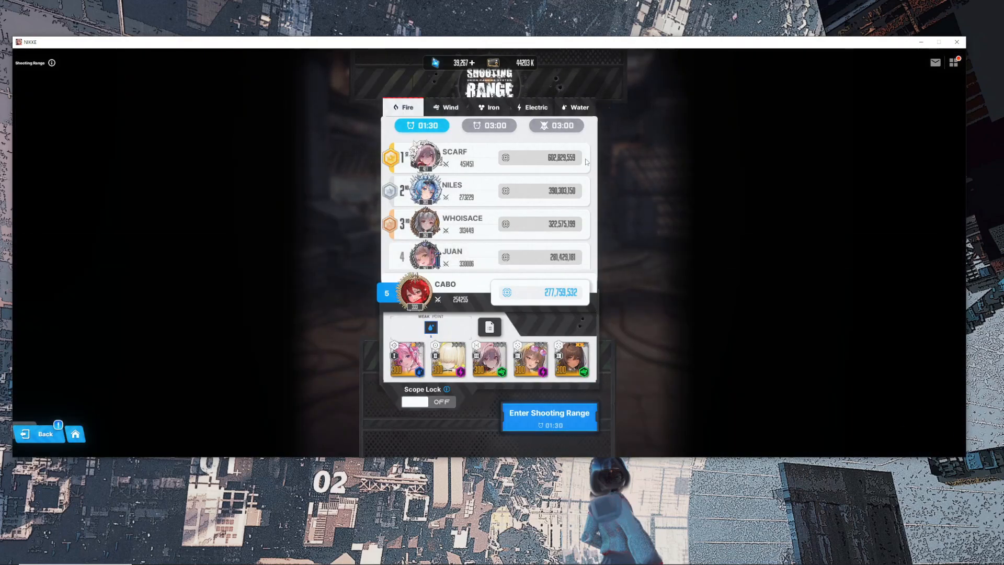
mouse_move(554, 417)
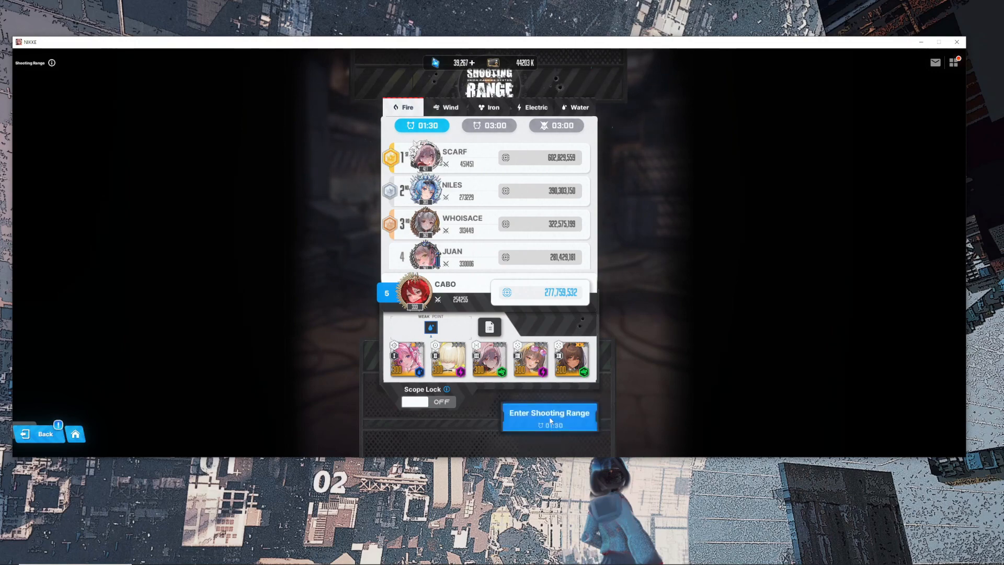
Start the 1:30 Fire-element Union Shooting Range run with the current squad.
click(548, 417)
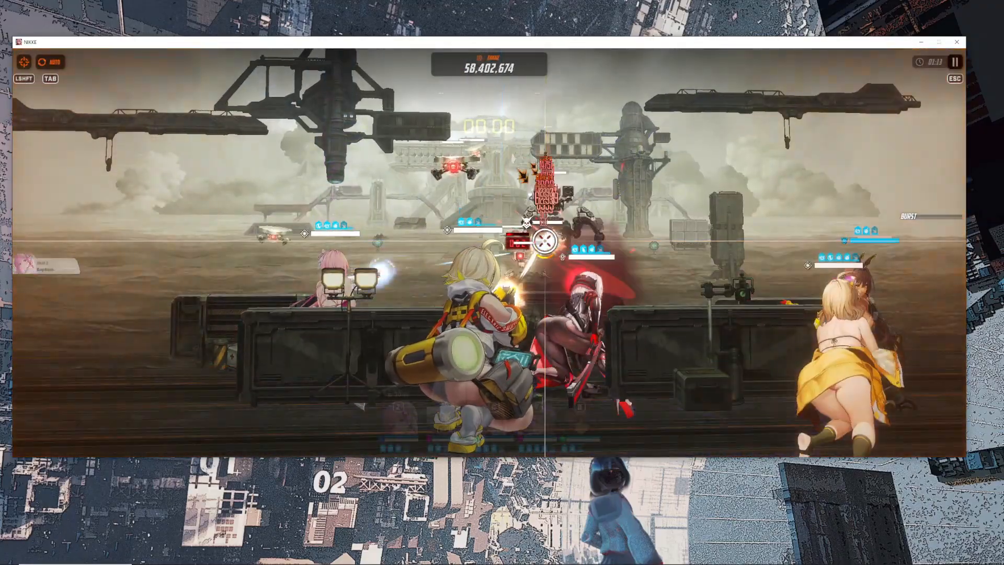
Let the run pass 109 million damage, then pause it to see per-Nikke damage.
click(955, 61)
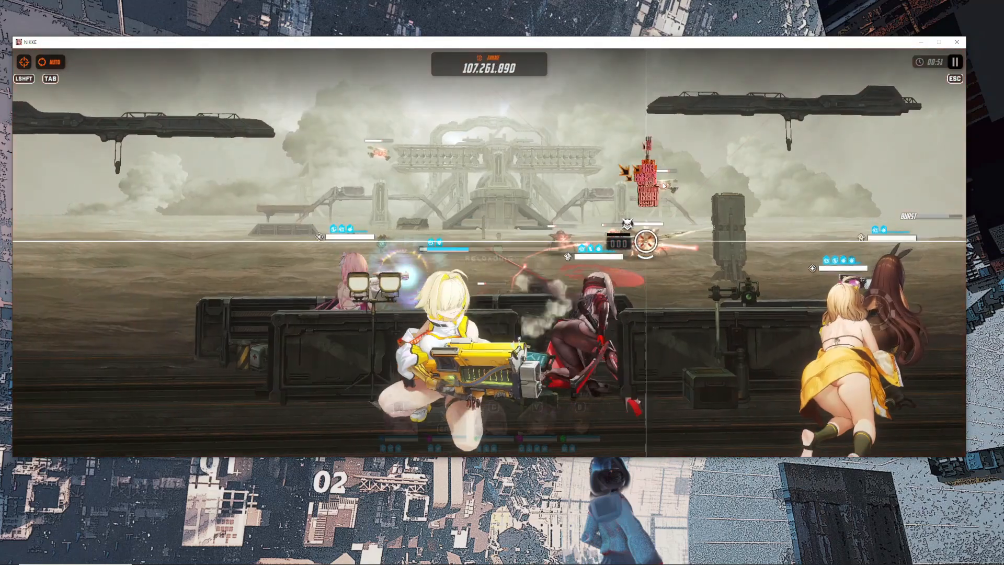
click(955, 62)
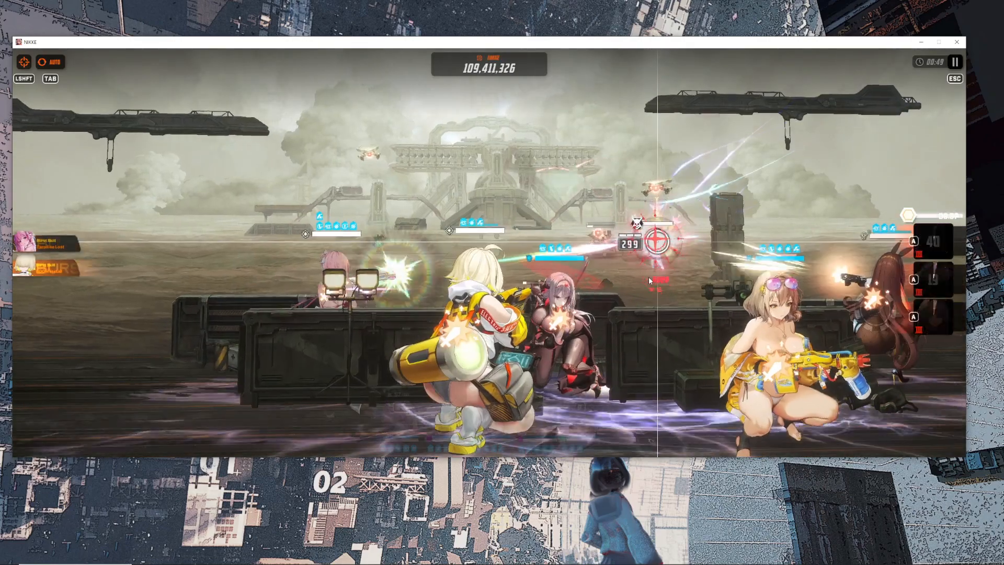
click(954, 61)
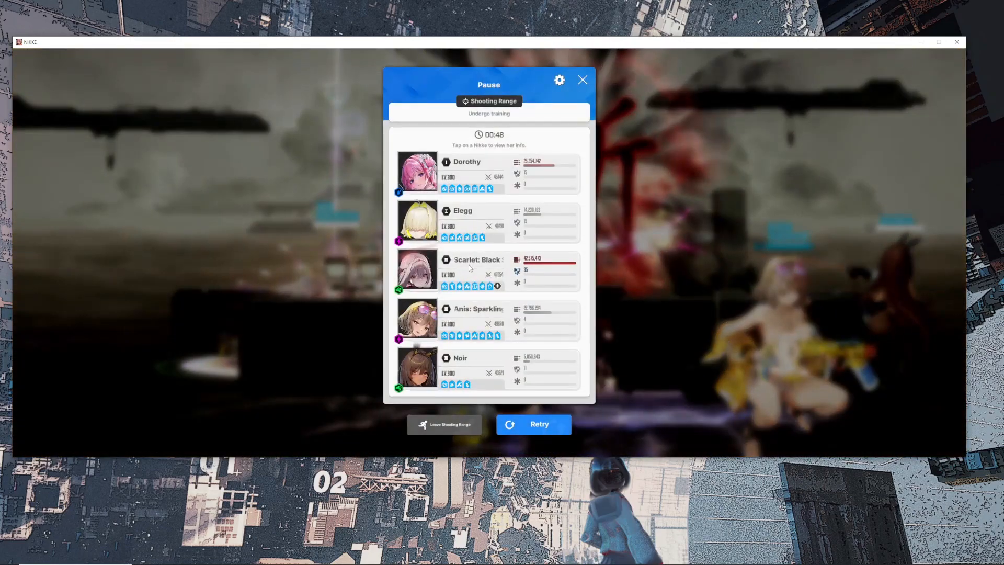
Review Scarlet: Black Shadow's active effect list, resume past 162 million damage, and pause again.
click(467, 269)
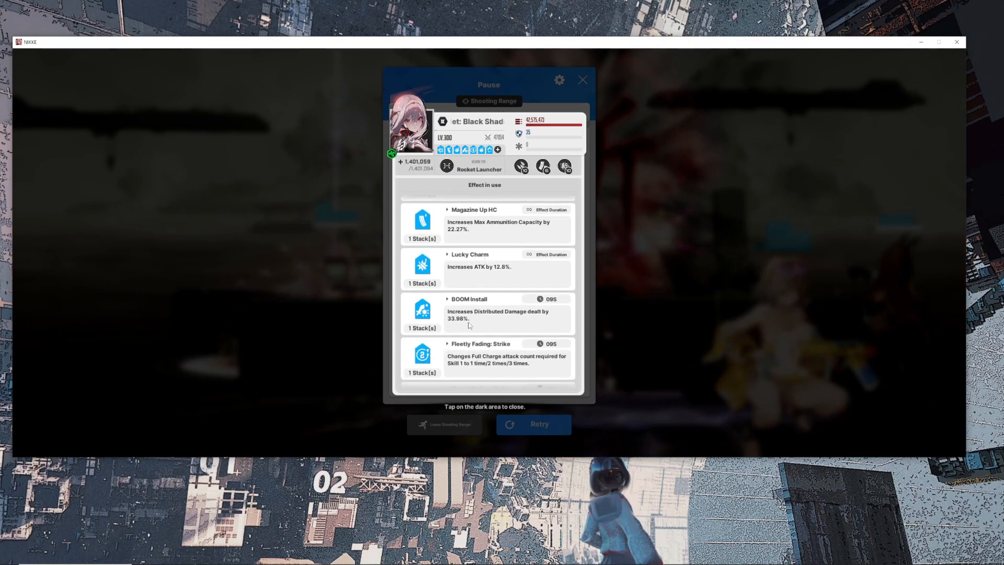
scroll(down, 3)
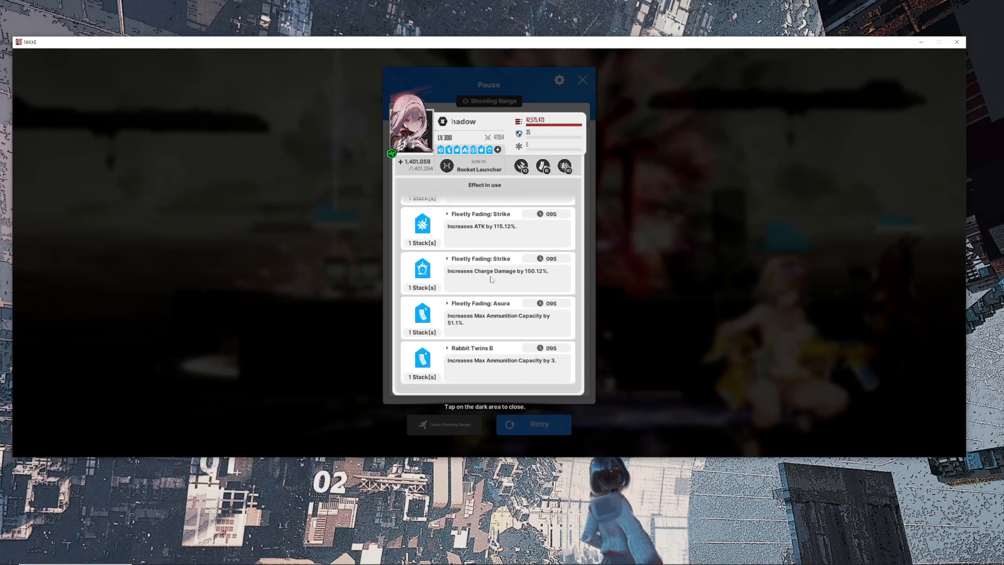
scroll(up, 3)
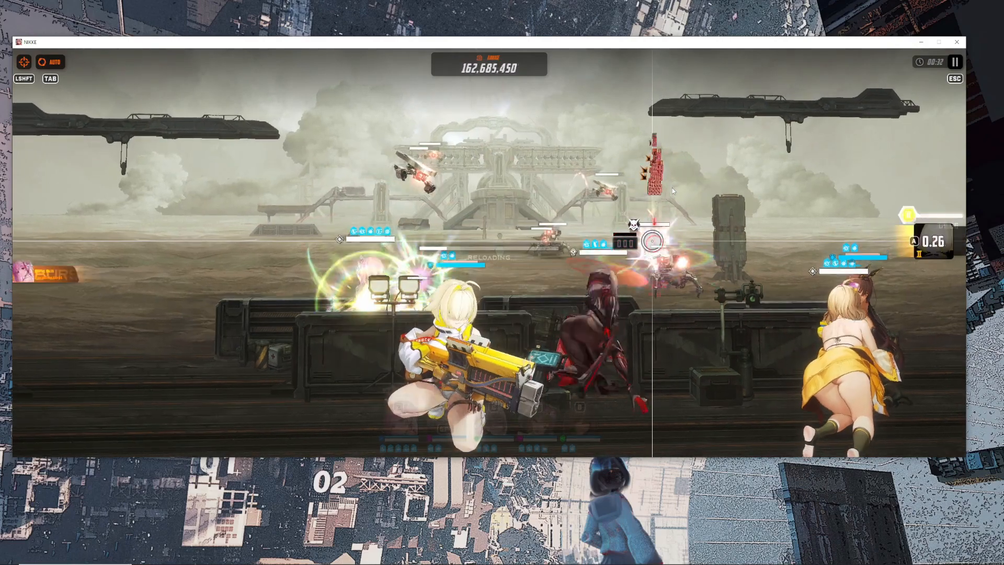
click(955, 61)
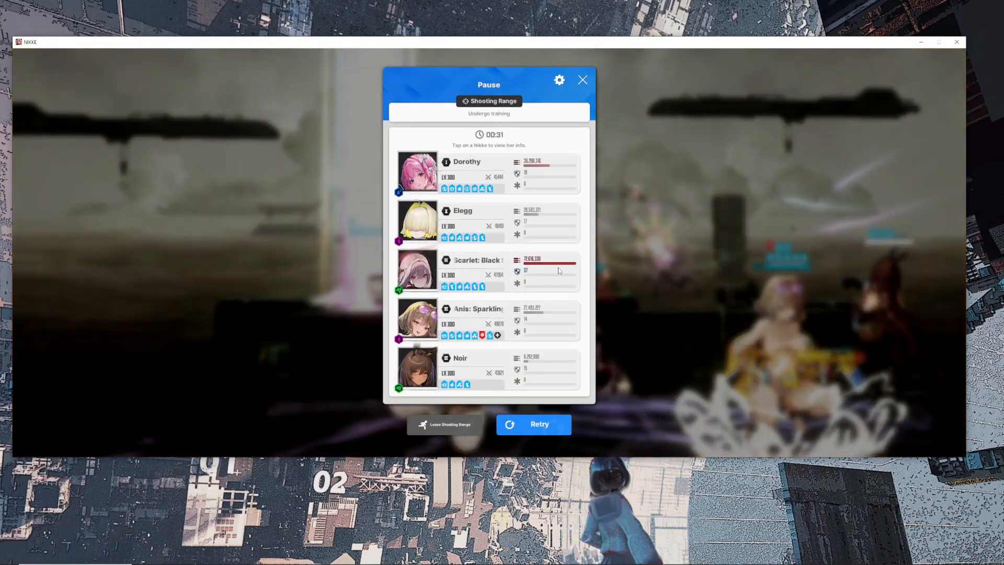
Resume the run and let it finish at 255,294,341 total damage, union rank 5.
click(582, 79)
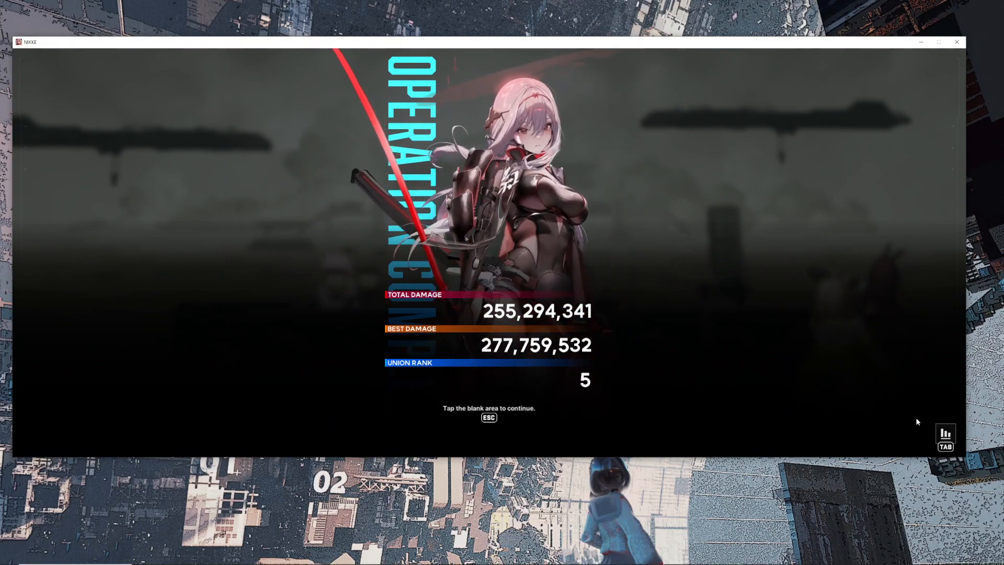
View the Battle Records listing each squad member's damage over the 1:30 run.
click(944, 439)
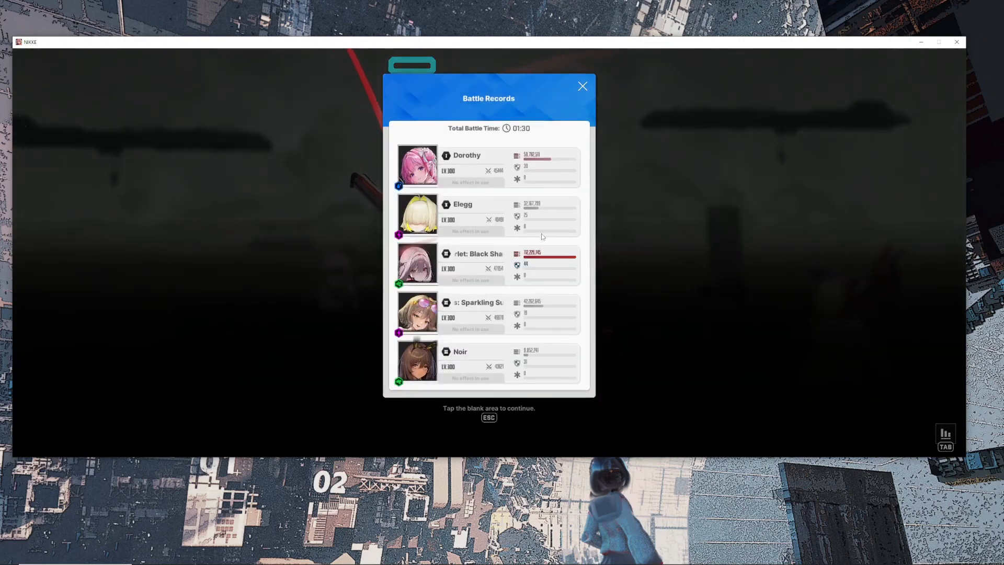
mouse_move(519, 289)
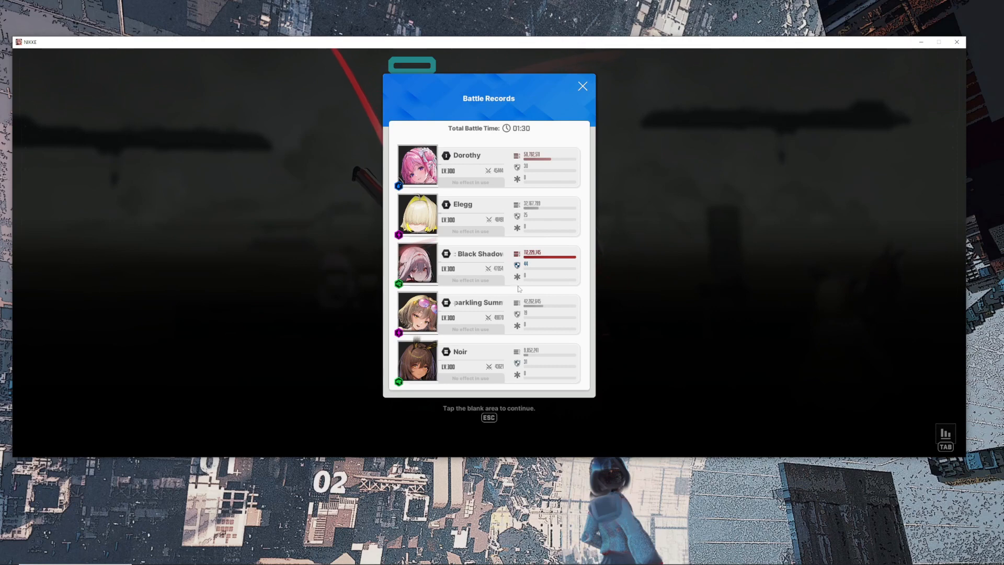
mouse_move(510, 239)
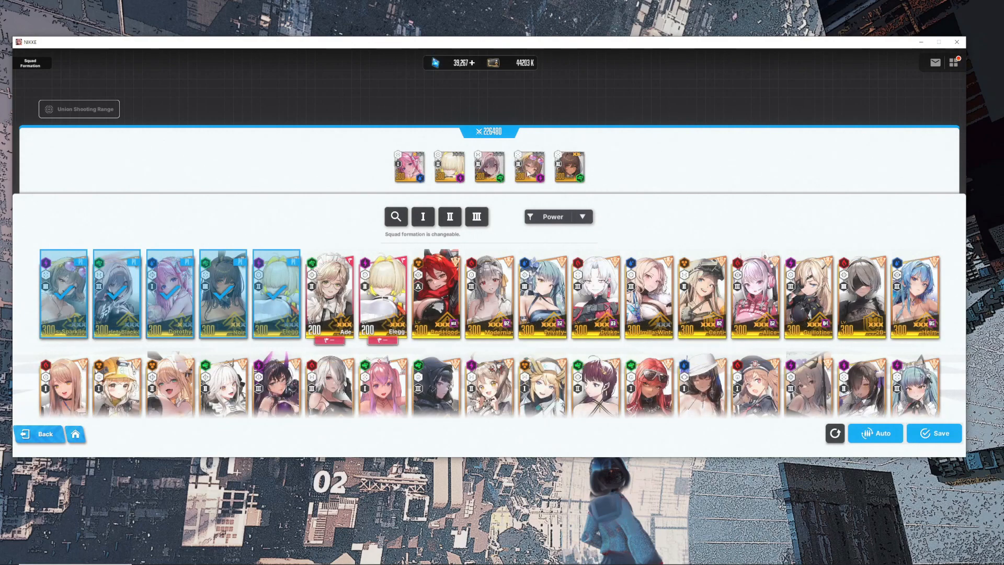
Read 2B's skill descriptions and put her into the squad.
click(476, 217)
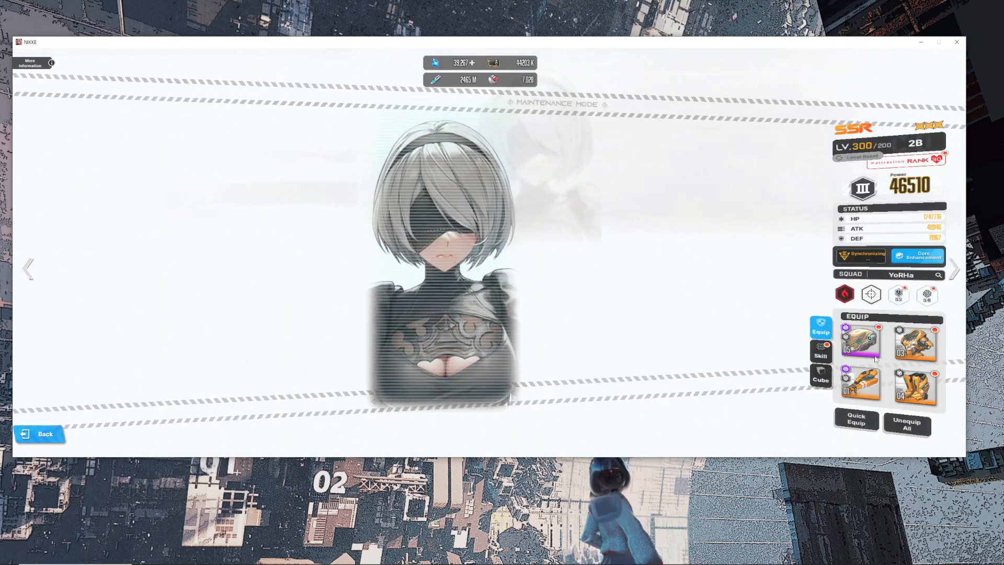
click(820, 351)
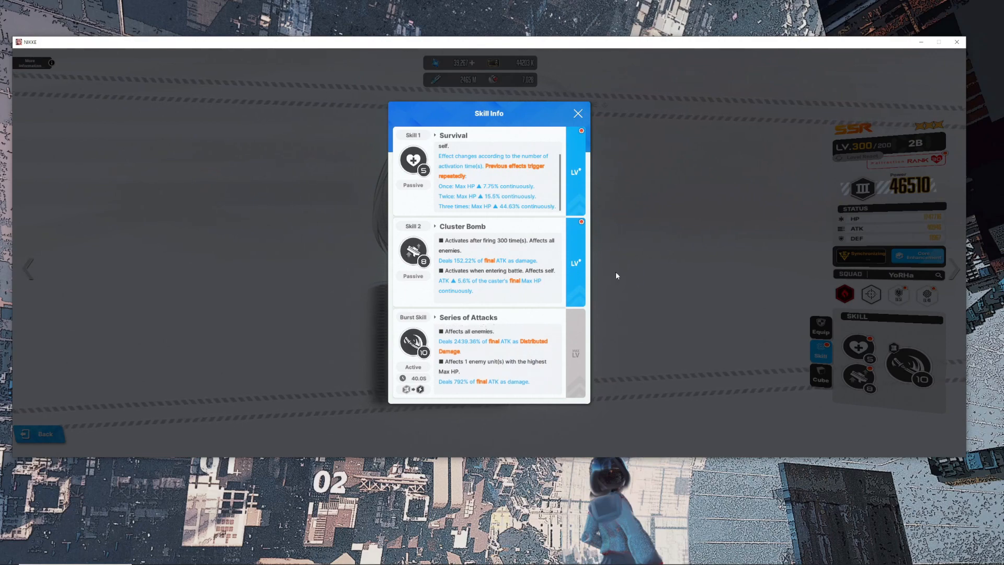
click(577, 114)
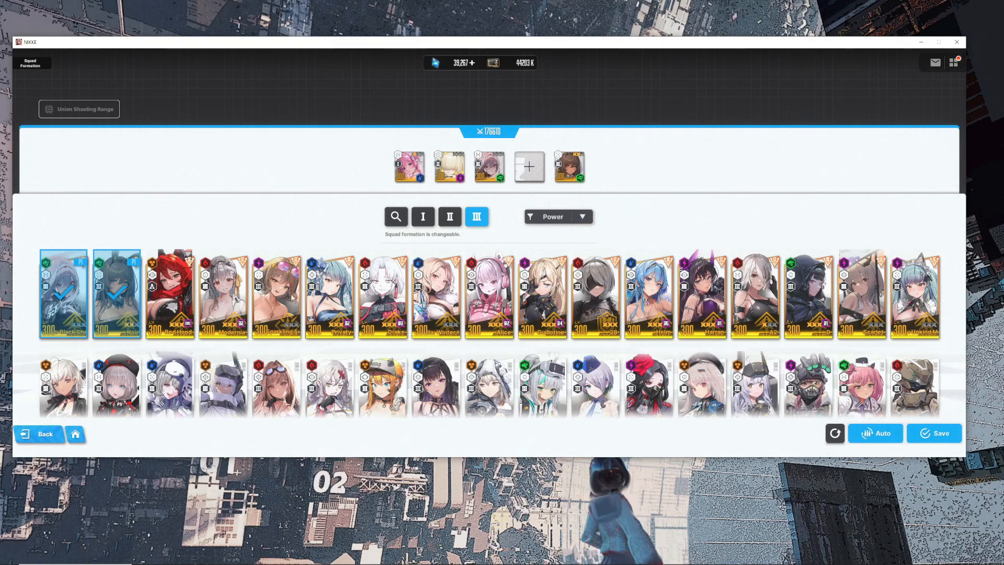
click(595, 295)
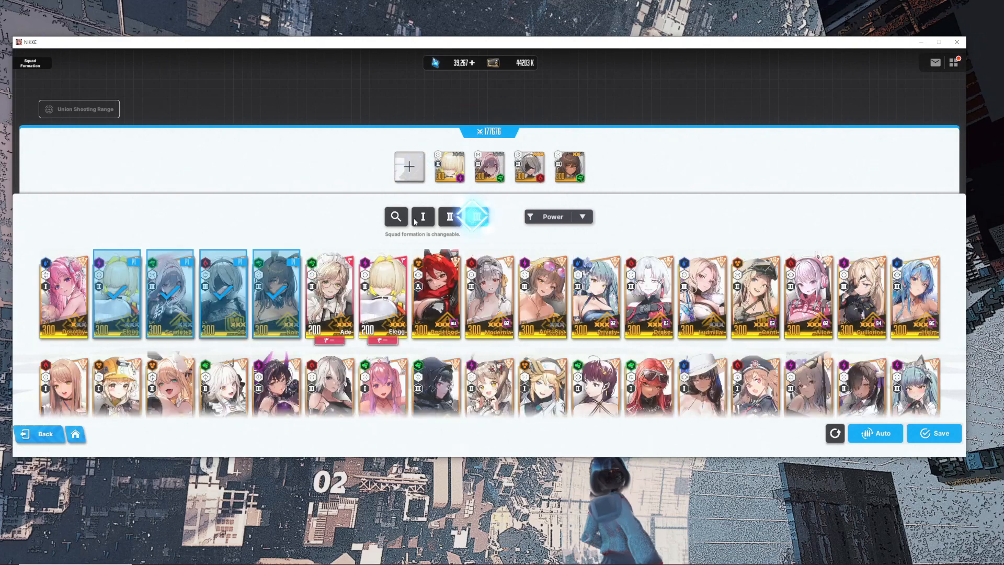
Under the Burst I filter, check Mary: Bay Goddess's burst skill upgrade and return to squad formation.
click(422, 216)
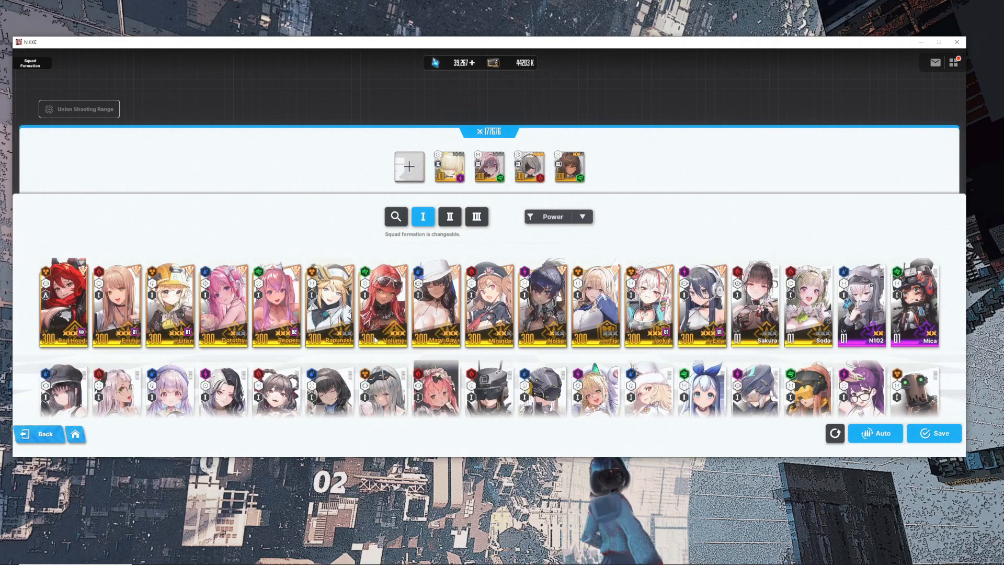
click(434, 301)
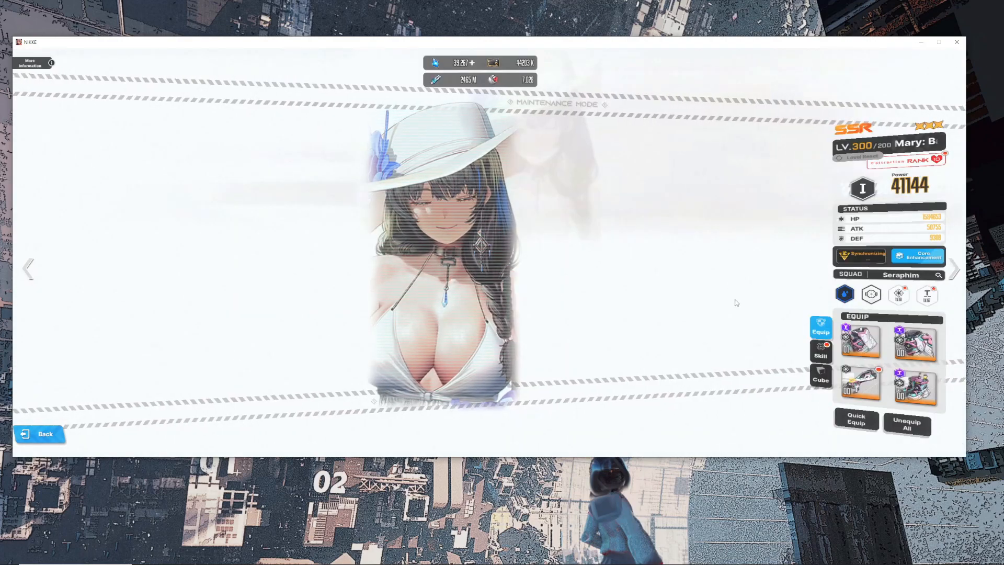
click(820, 352)
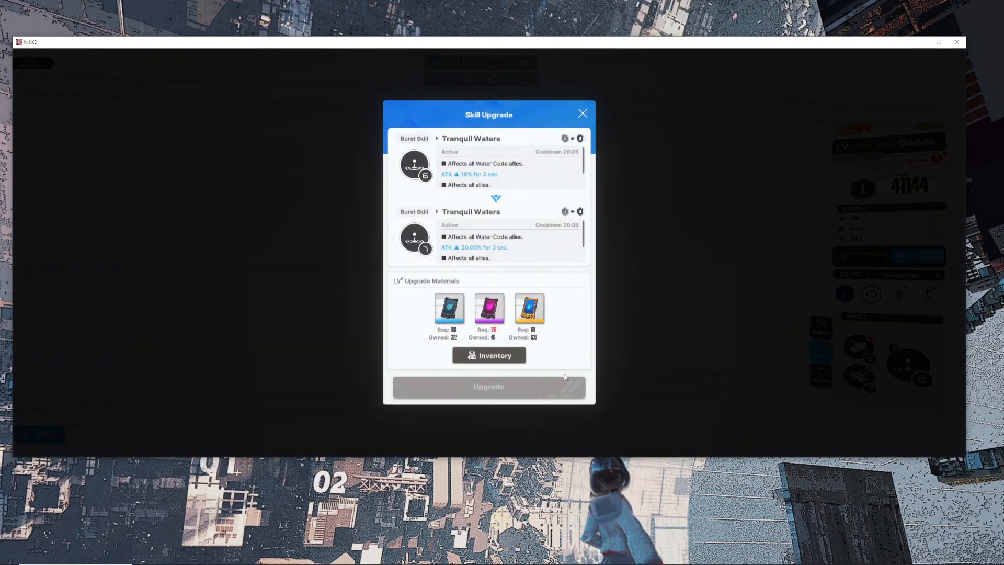
click(581, 114)
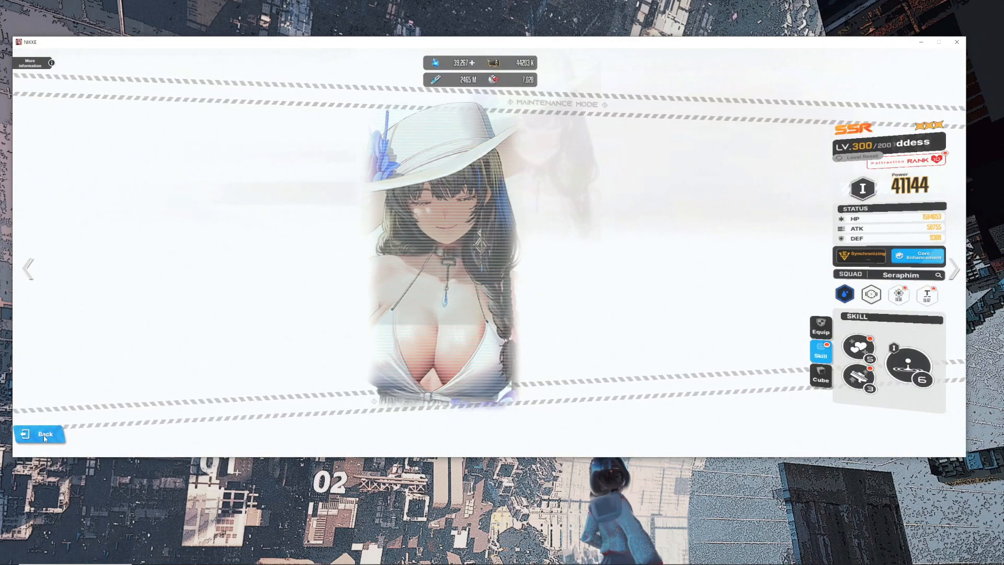
click(38, 434)
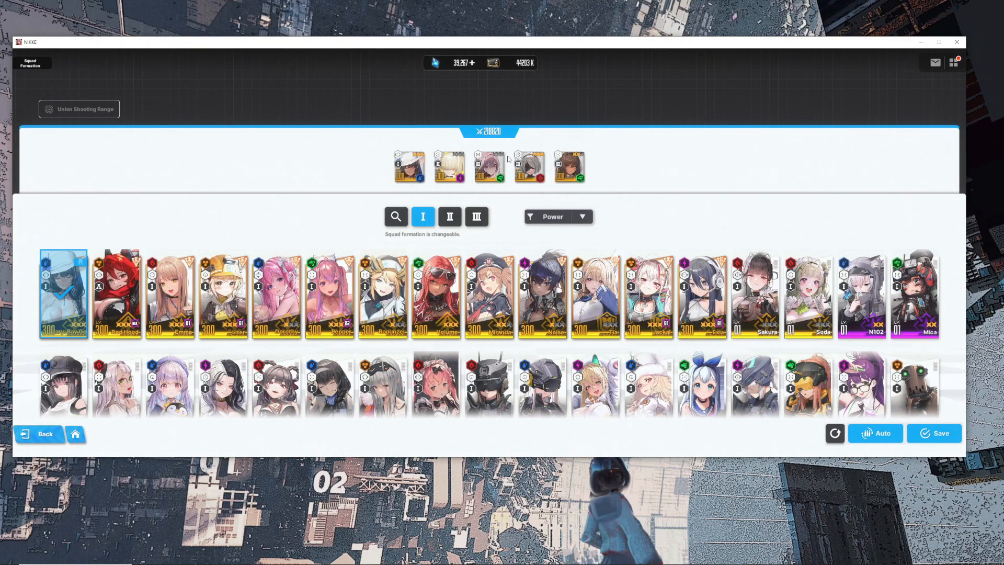
mouse_move(924, 417)
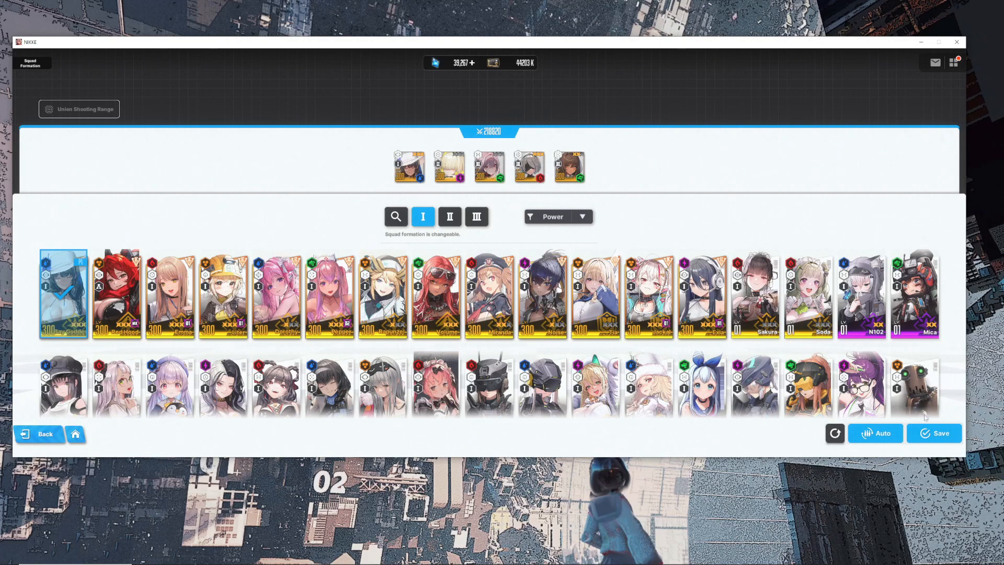
Save the reworked squad and run the 90-second Fire range to 160,144,999 total damage.
click(933, 433)
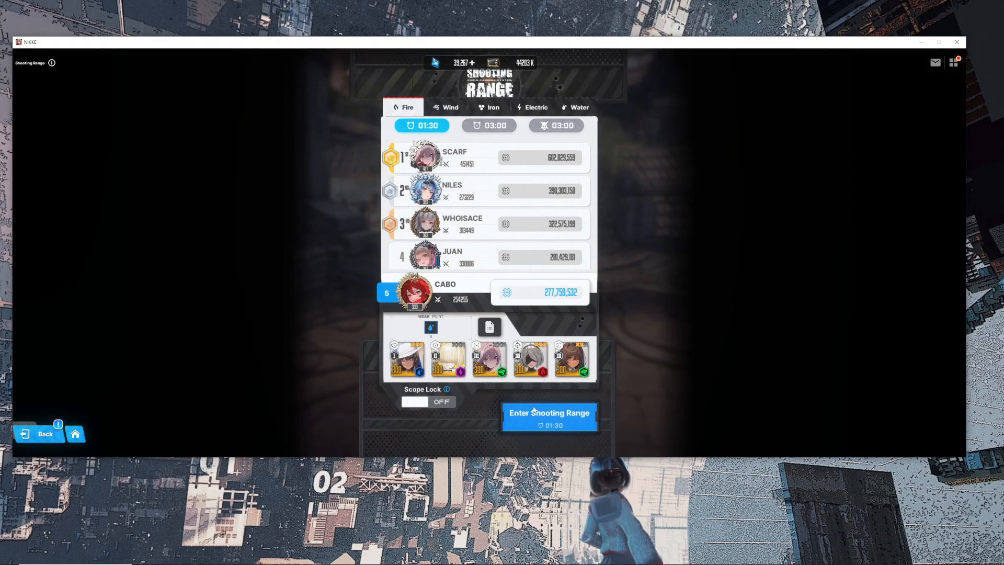
mouse_move(570, 425)
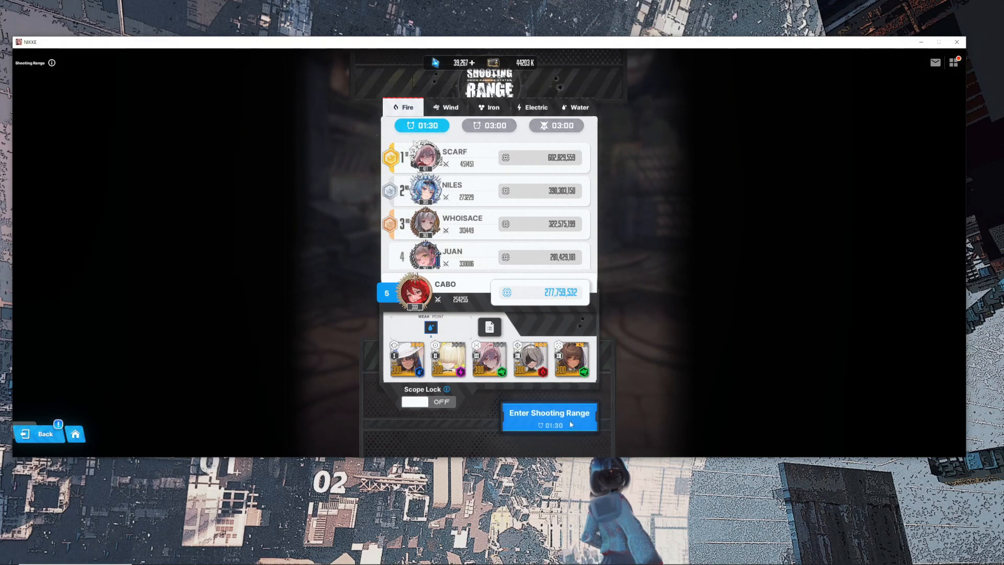
click(548, 416)
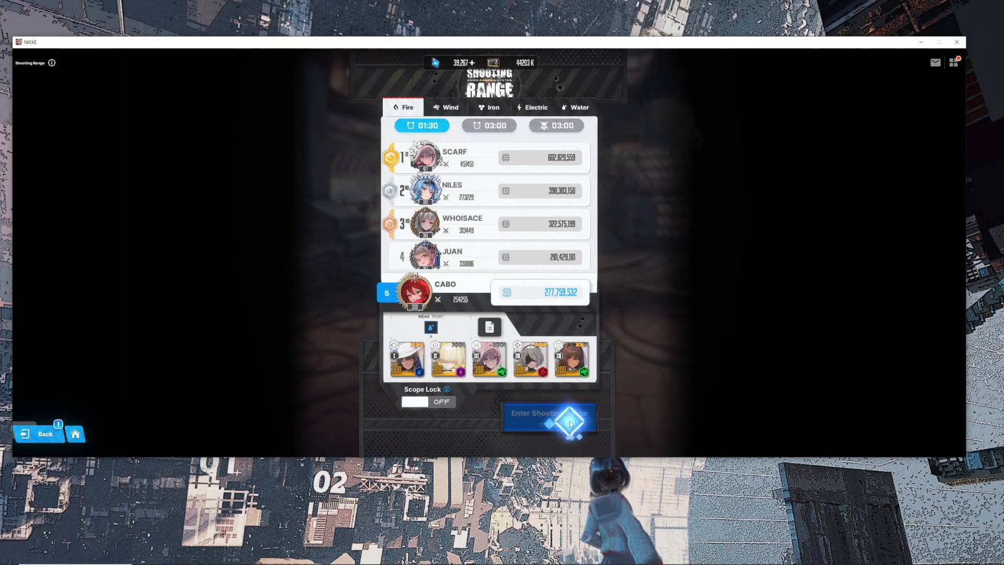
click(550, 416)
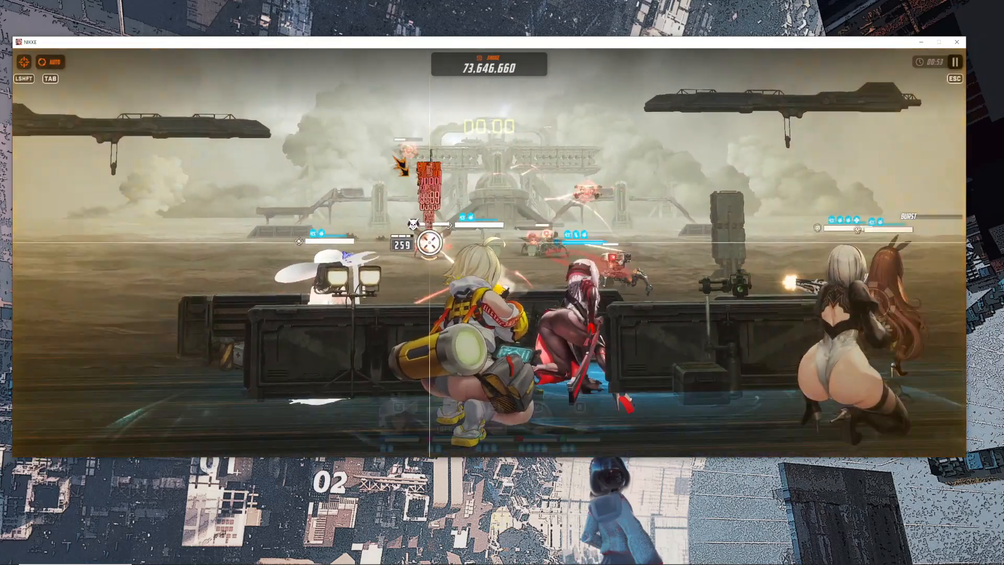
click(955, 62)
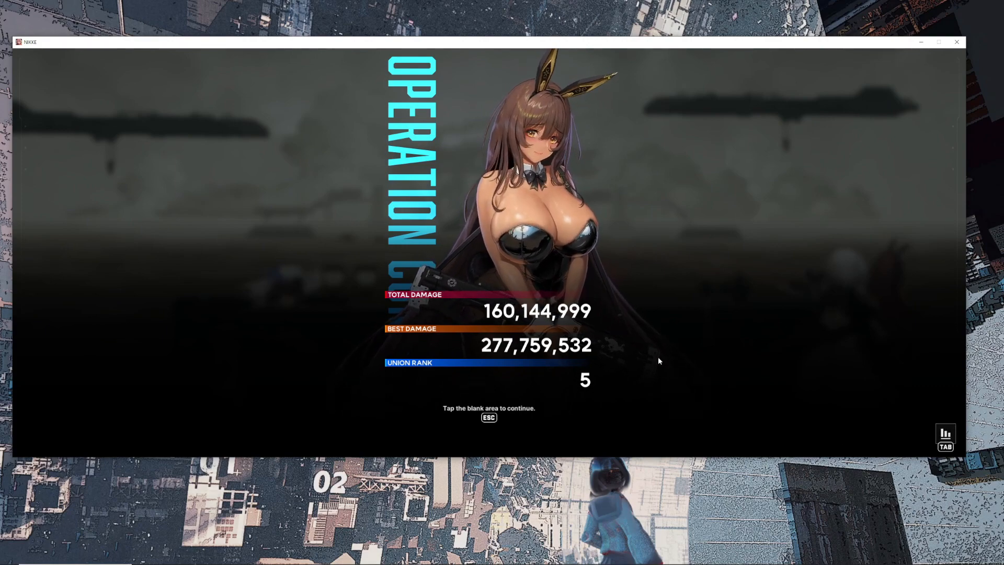
Review the range run's detailed per-Nikke Battle Records and close them.
click(945, 438)
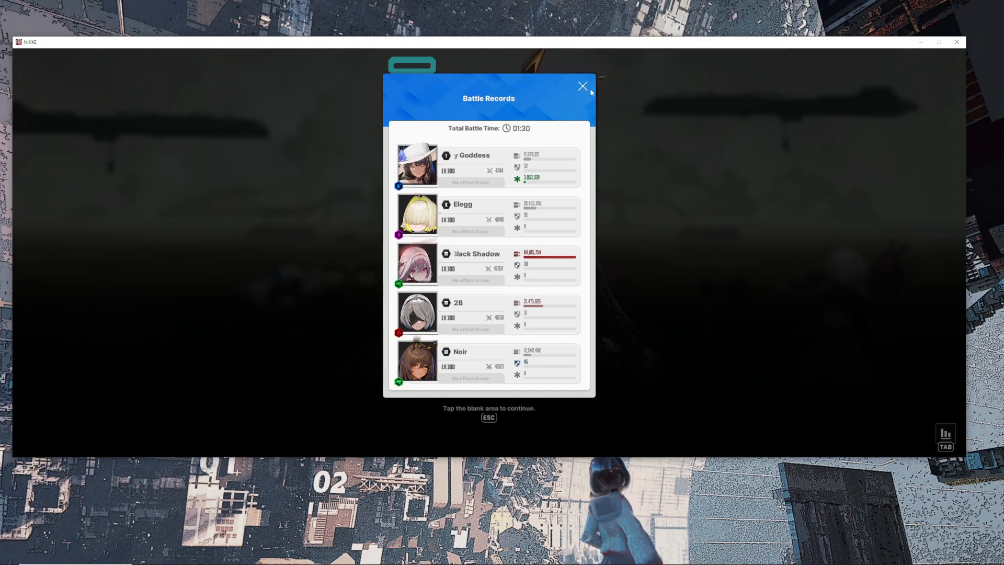
click(582, 85)
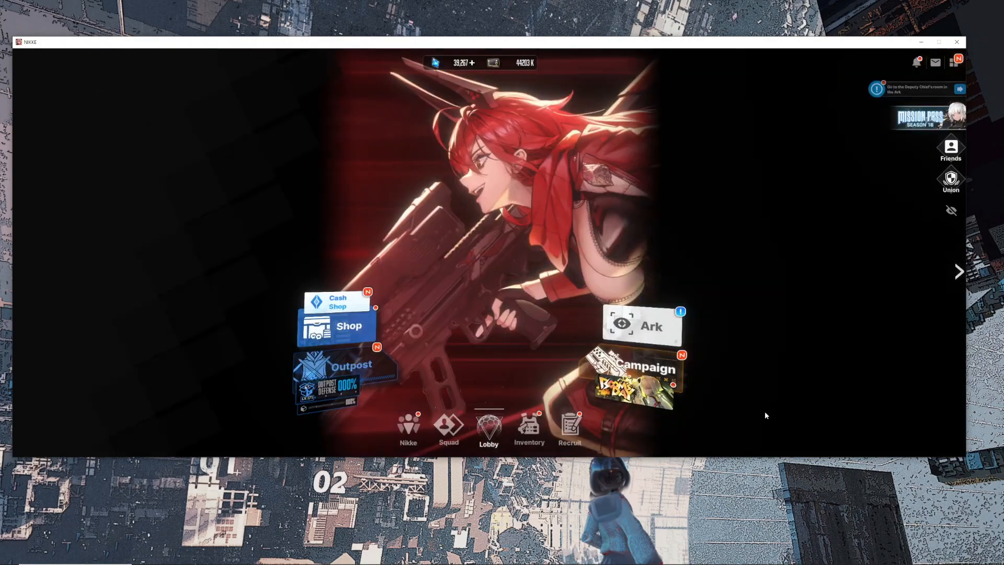
Reach Interception via the Ark and add the blonde Burst II Nikke to squad 01.
click(642, 325)
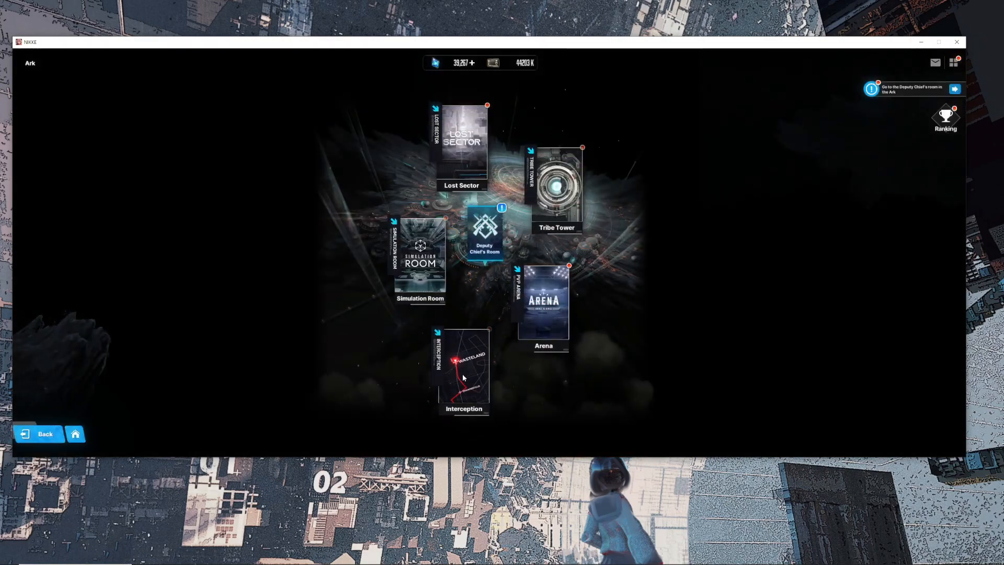
click(464, 365)
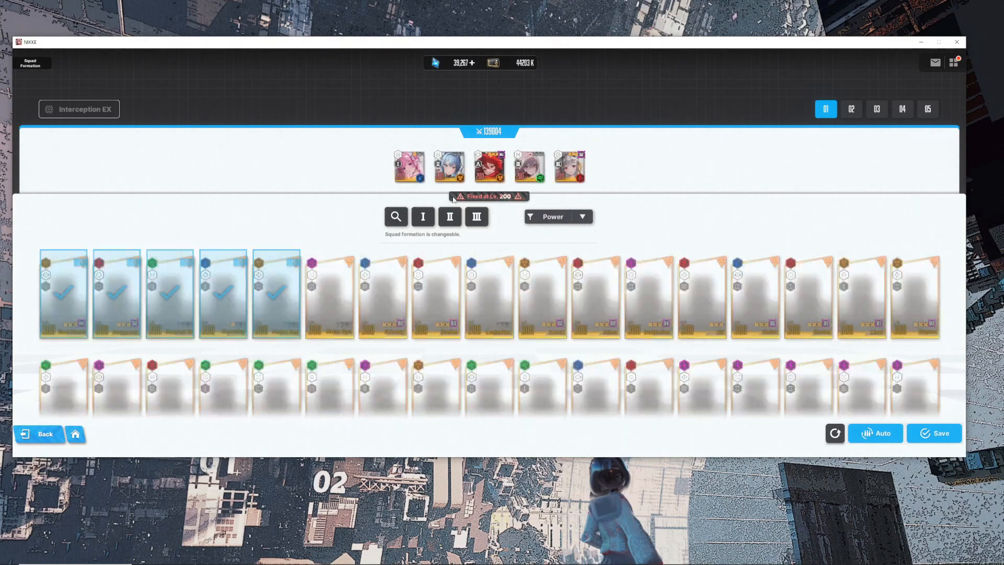
click(448, 217)
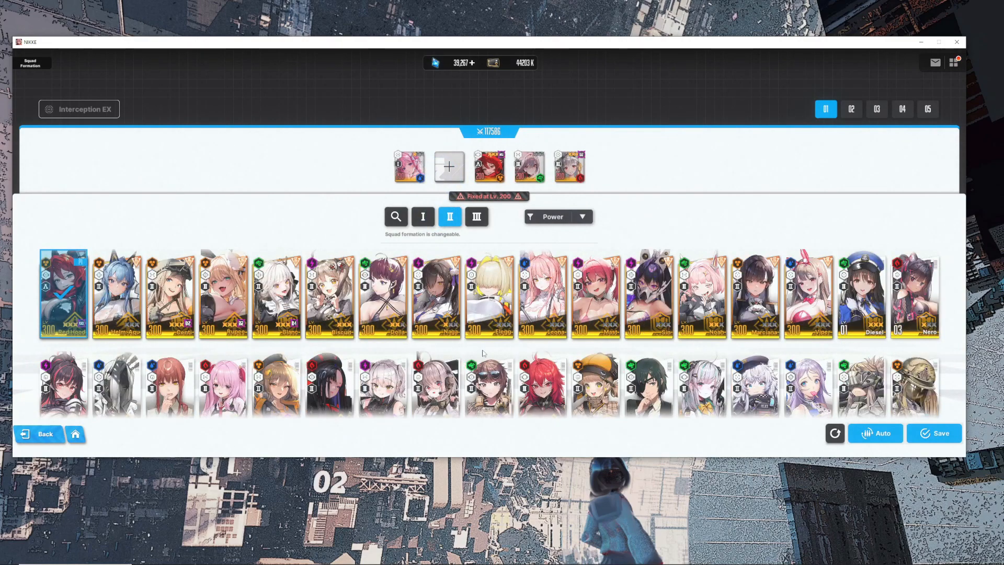
click(488, 295)
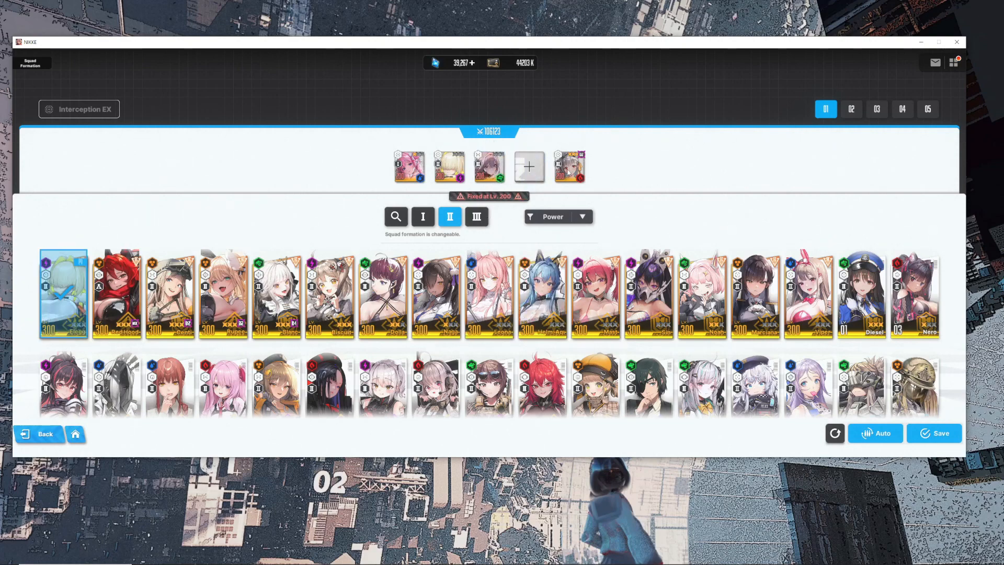
click(477, 217)
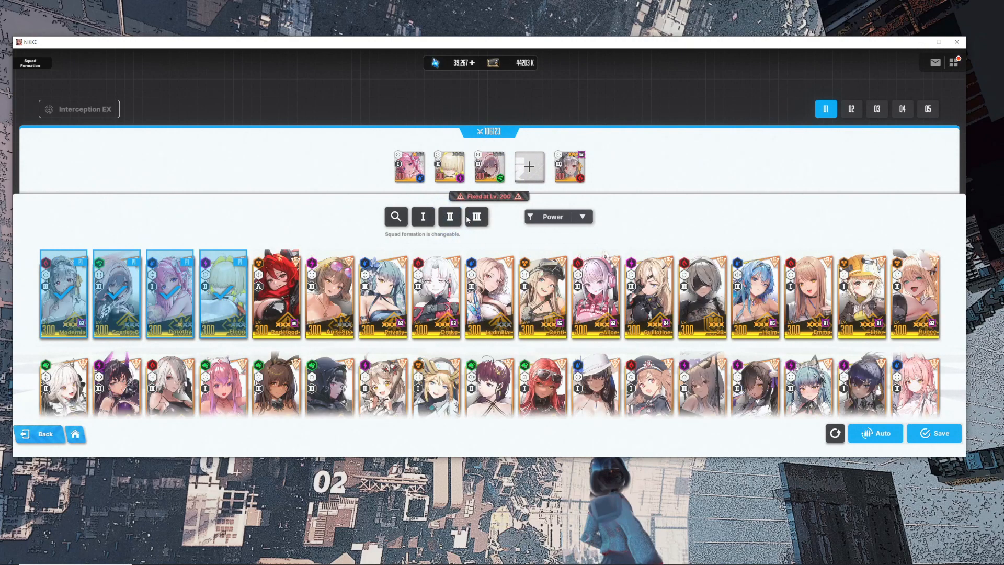
Fill the last slots with the grey-haired and red-haired Burst III Nikkes and save the squad.
click(476, 216)
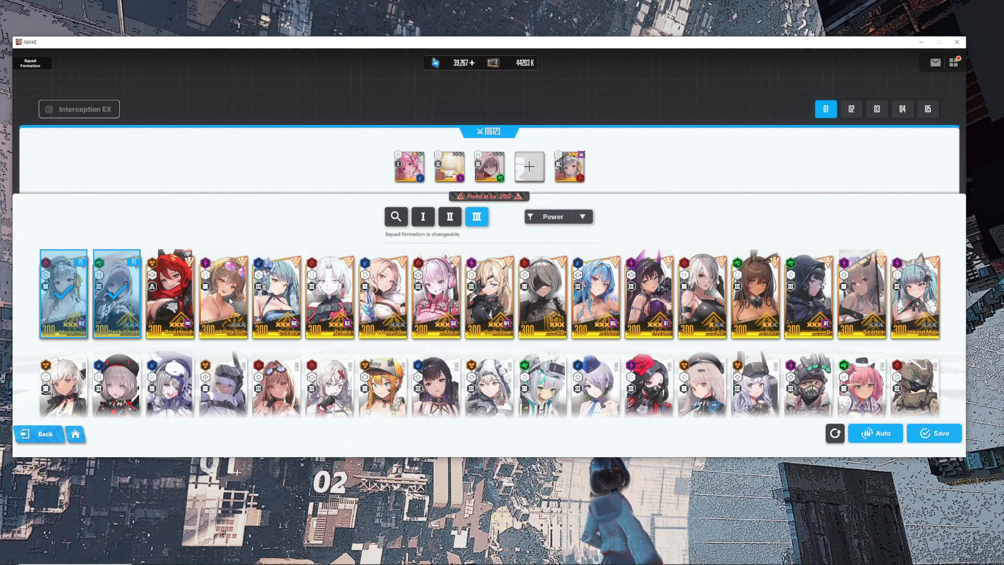
click(222, 295)
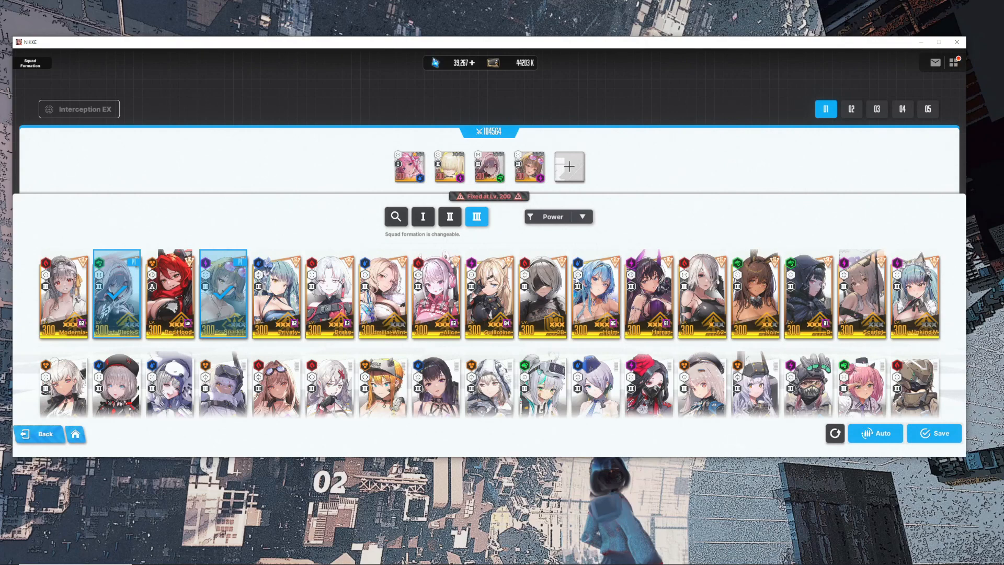
click(62, 294)
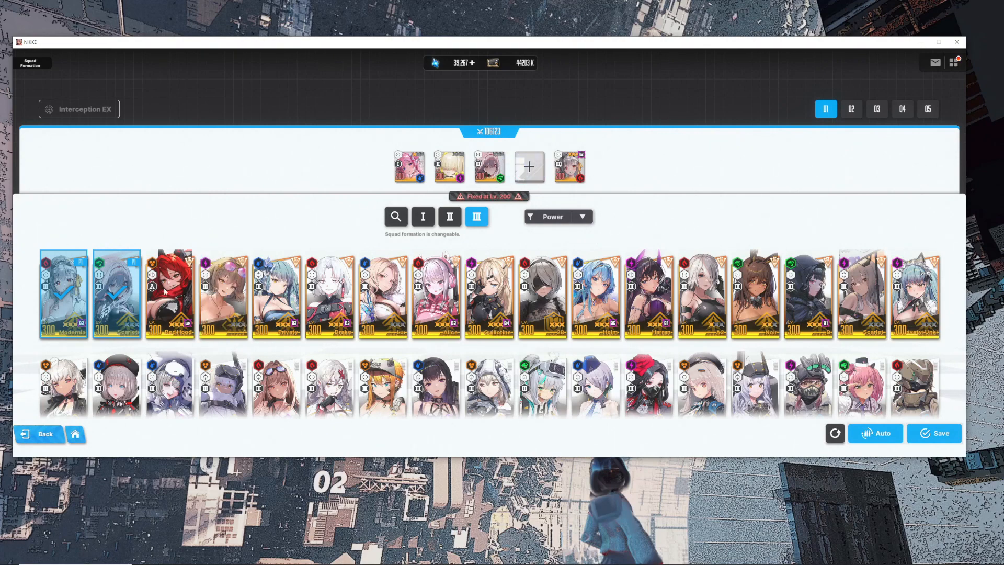
click(169, 294)
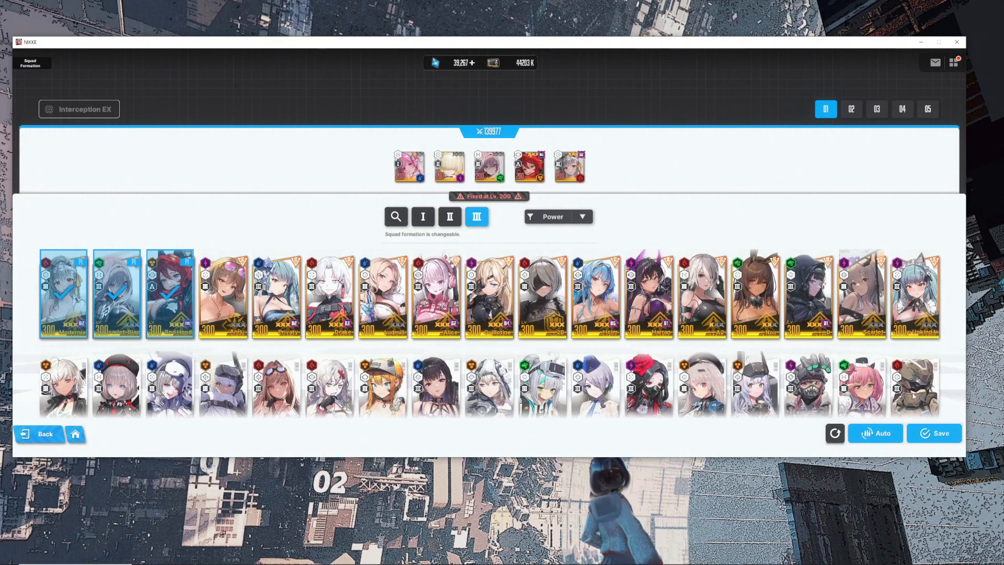
click(933, 433)
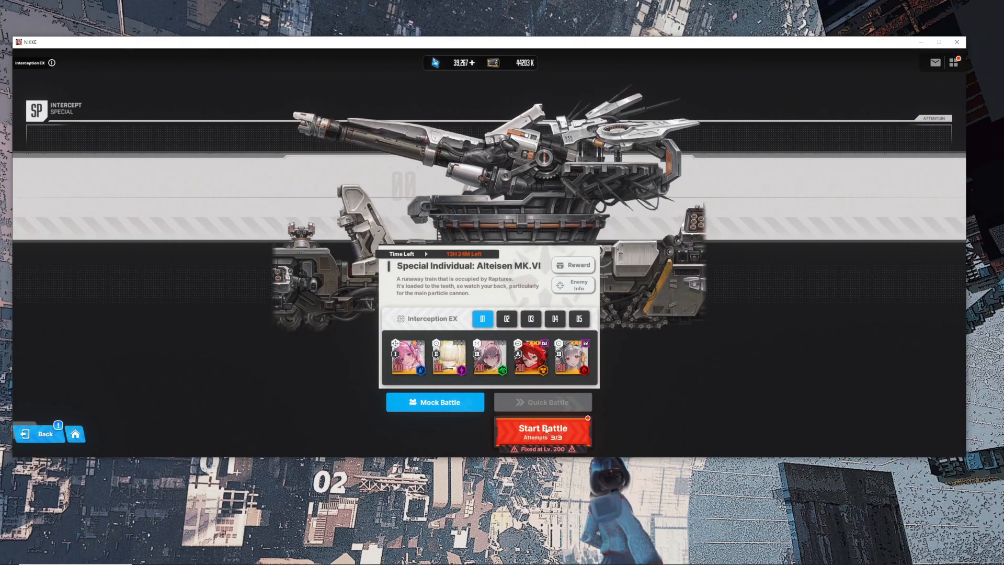
Start the Alteisen MK.VI battle, skip the intro, then pause and retry the attempt.
click(542, 429)
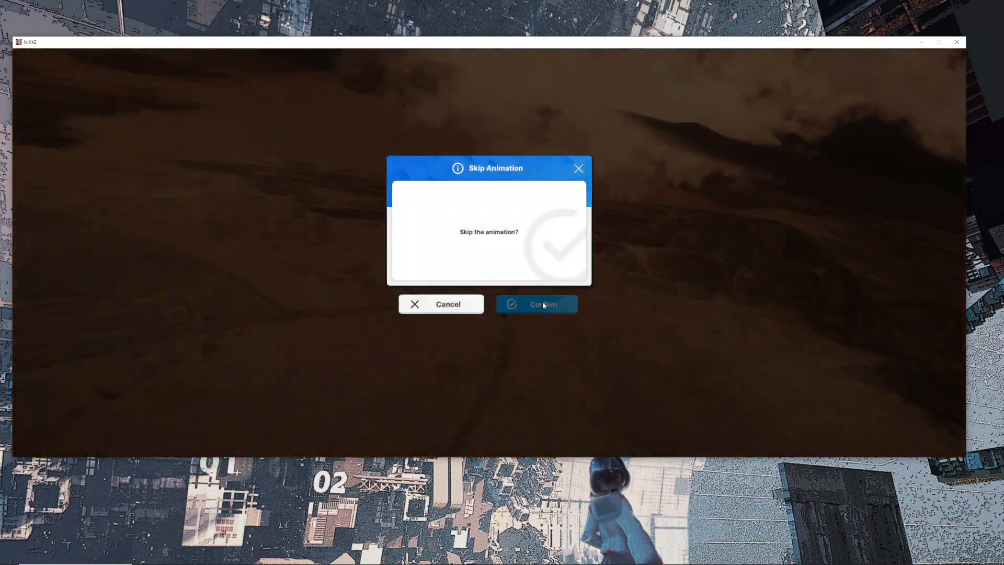
click(537, 304)
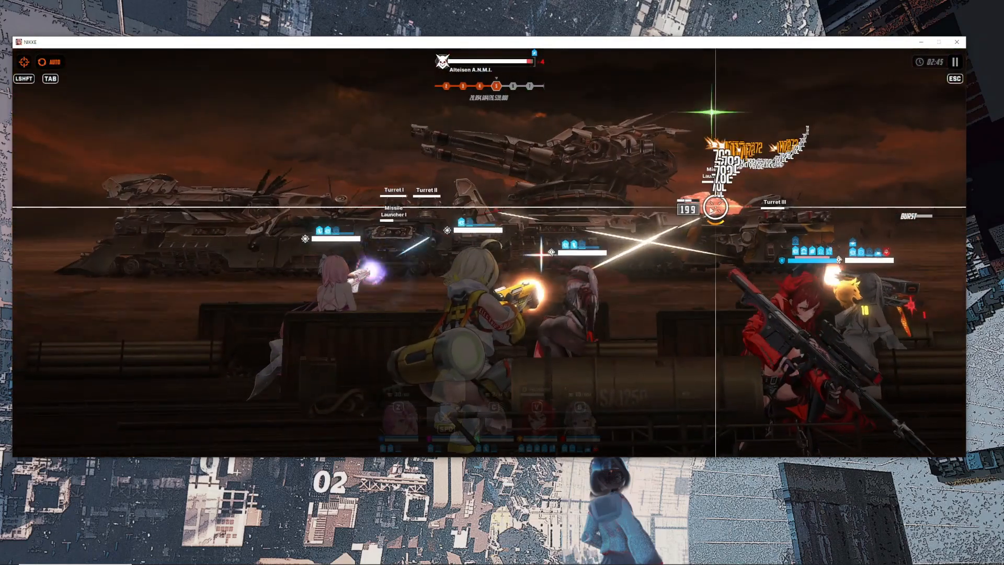
click(955, 62)
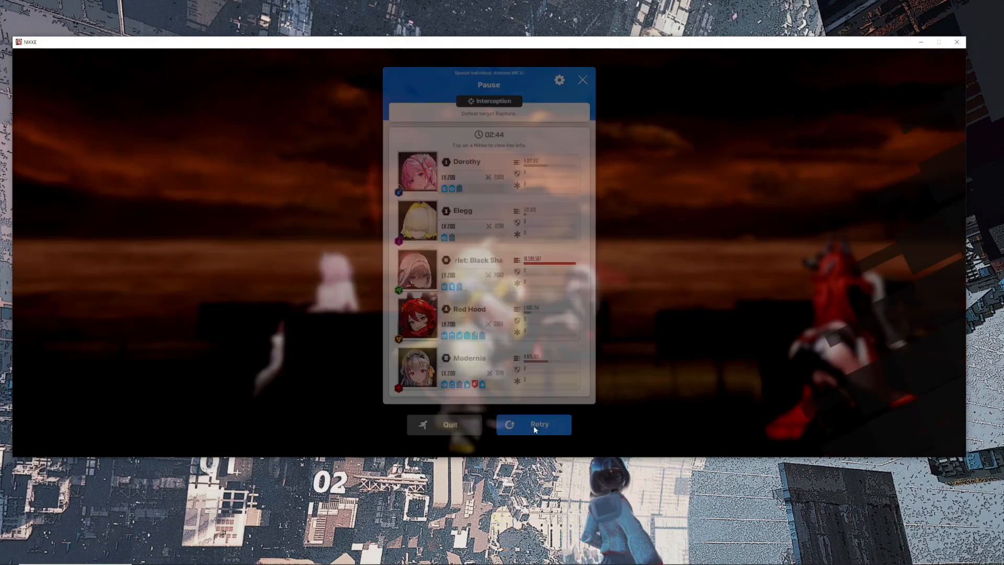
click(534, 424)
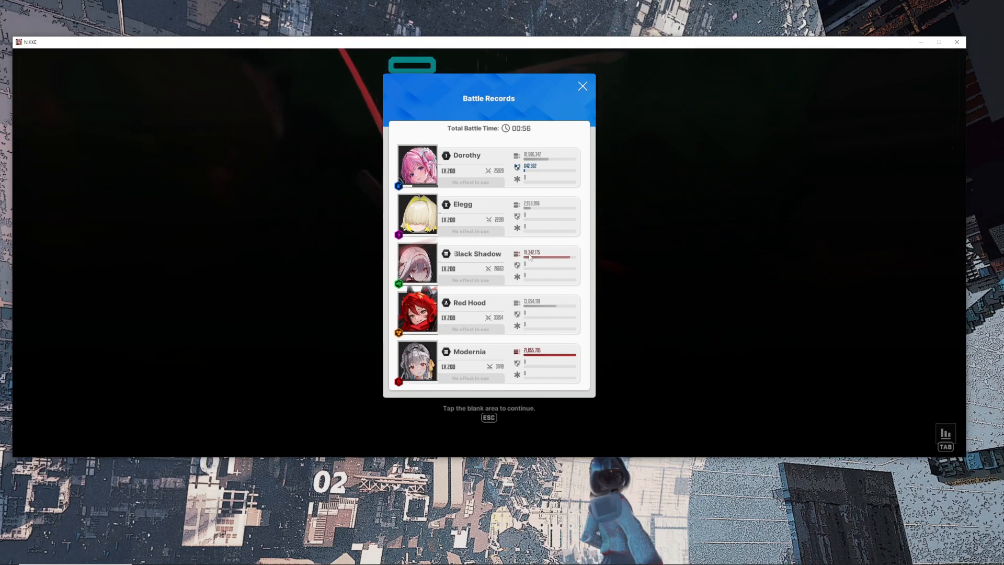
mouse_move(545, 329)
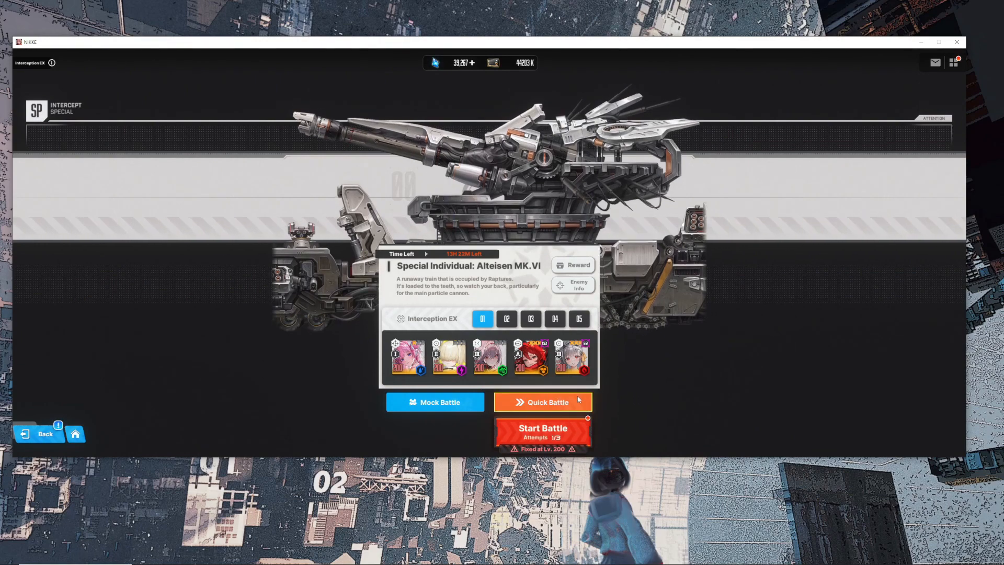
Quick Battle Alteisen MK.VI for 62,012,938 total damage and dismiss the rewards summary.
click(542, 402)
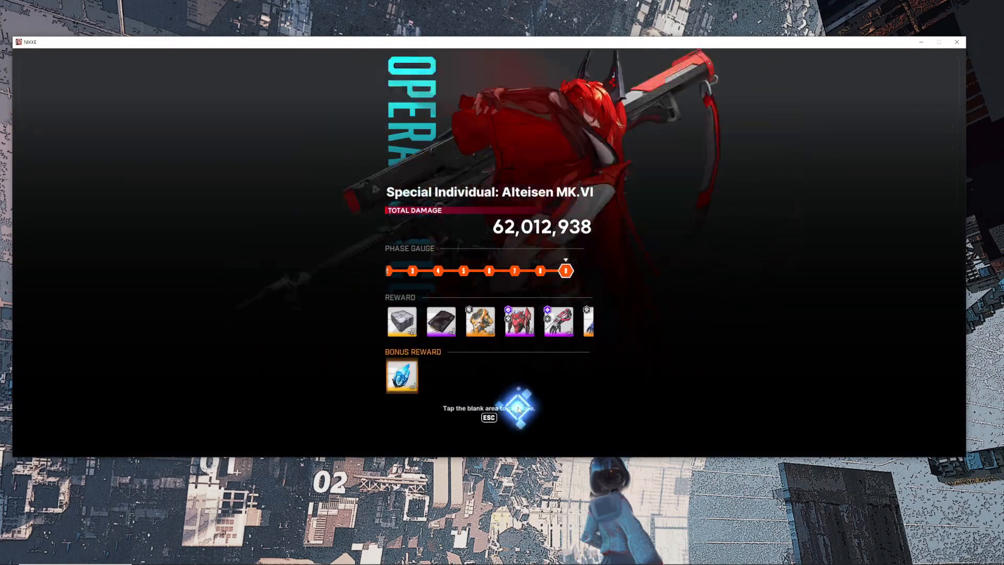
click(517, 410)
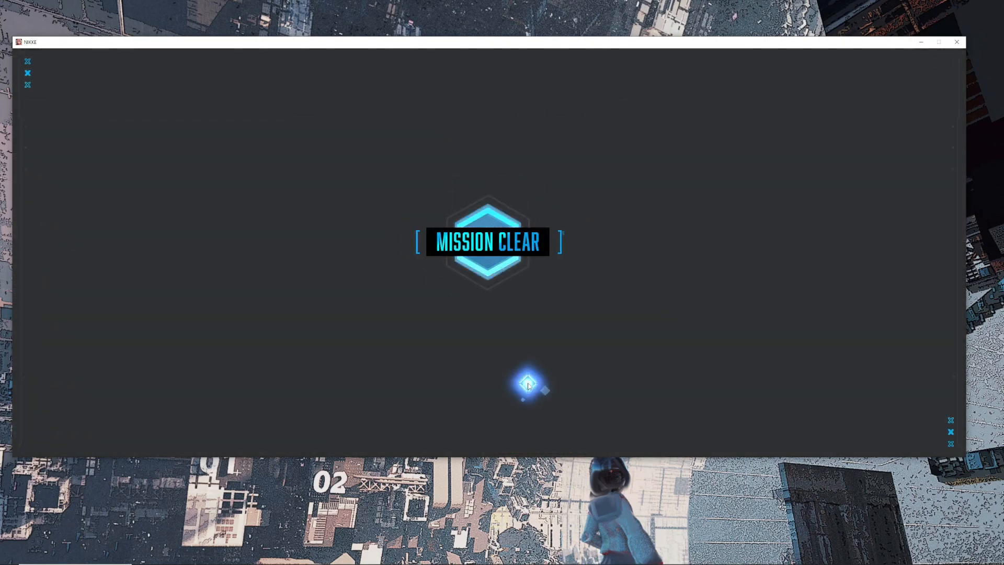